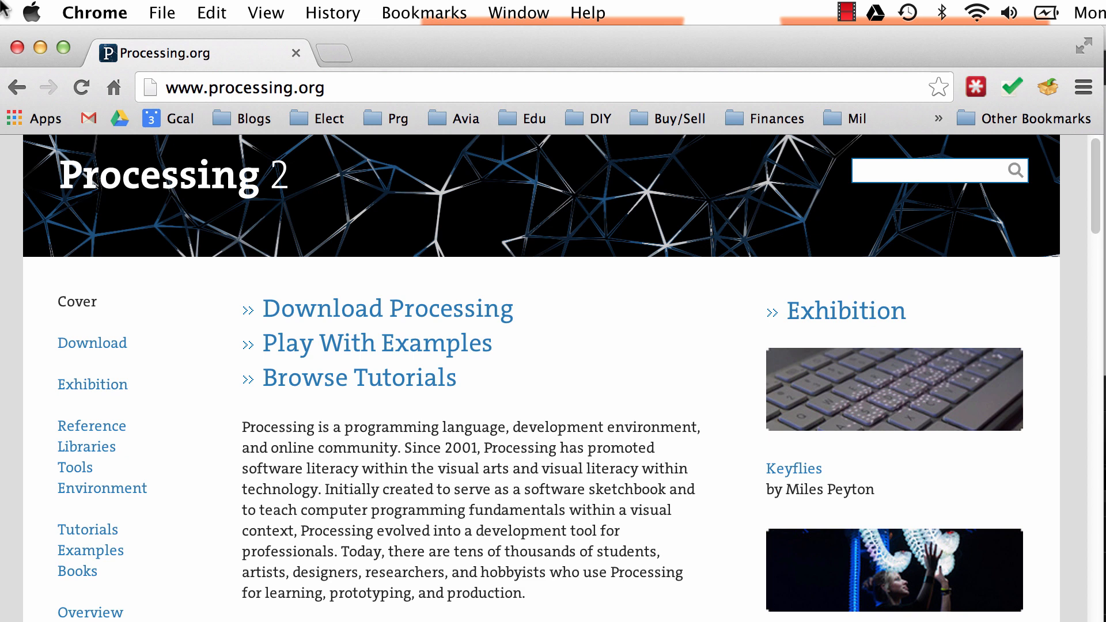
mouse_move(175, 107)
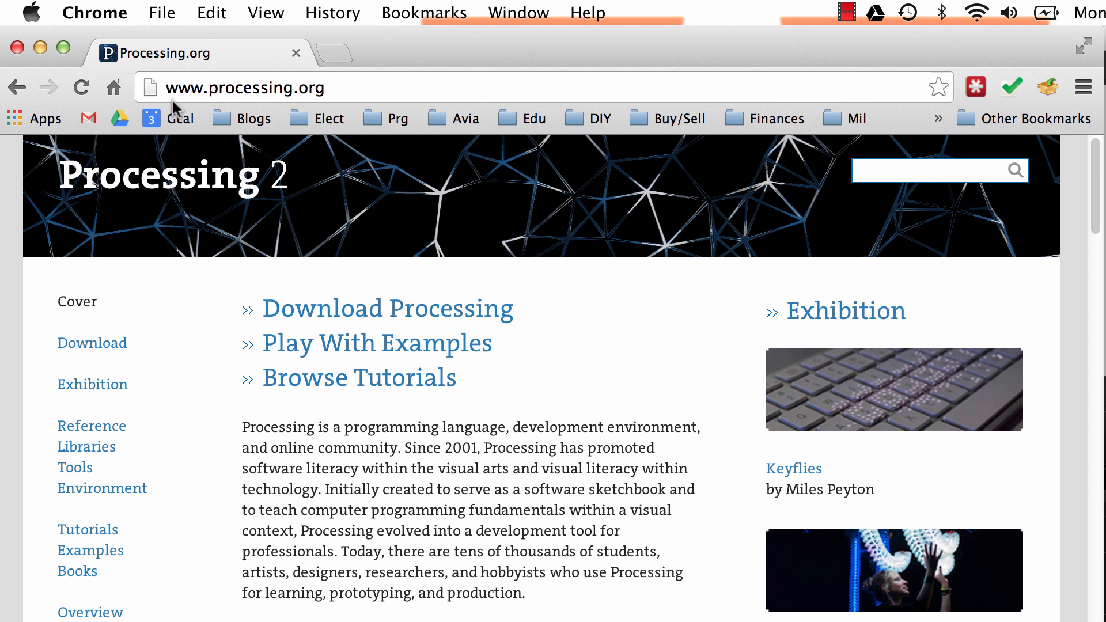
mouse_move(292, 202)
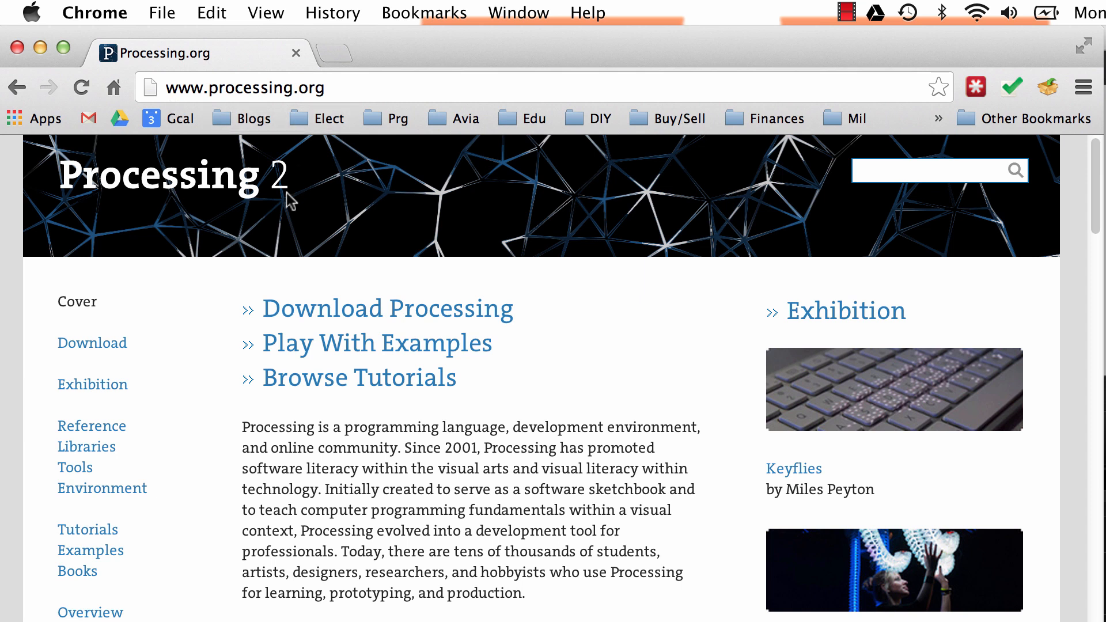
mouse_move(379, 317)
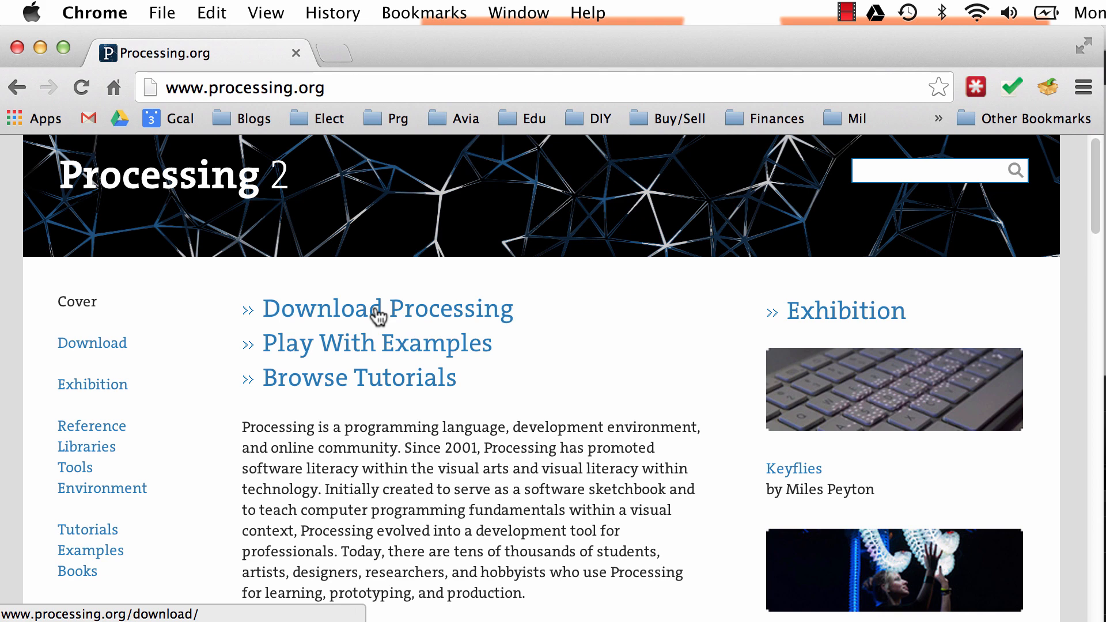
Go to the Download Processing page and scroll through its donation options.
click(388, 309)
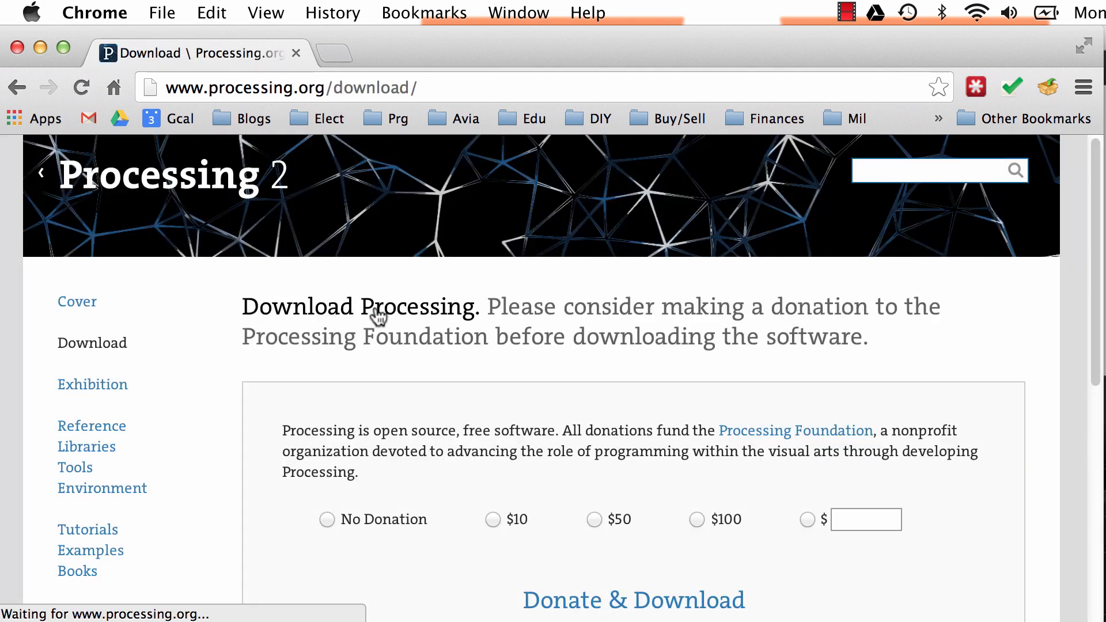
scroll(down, 3)
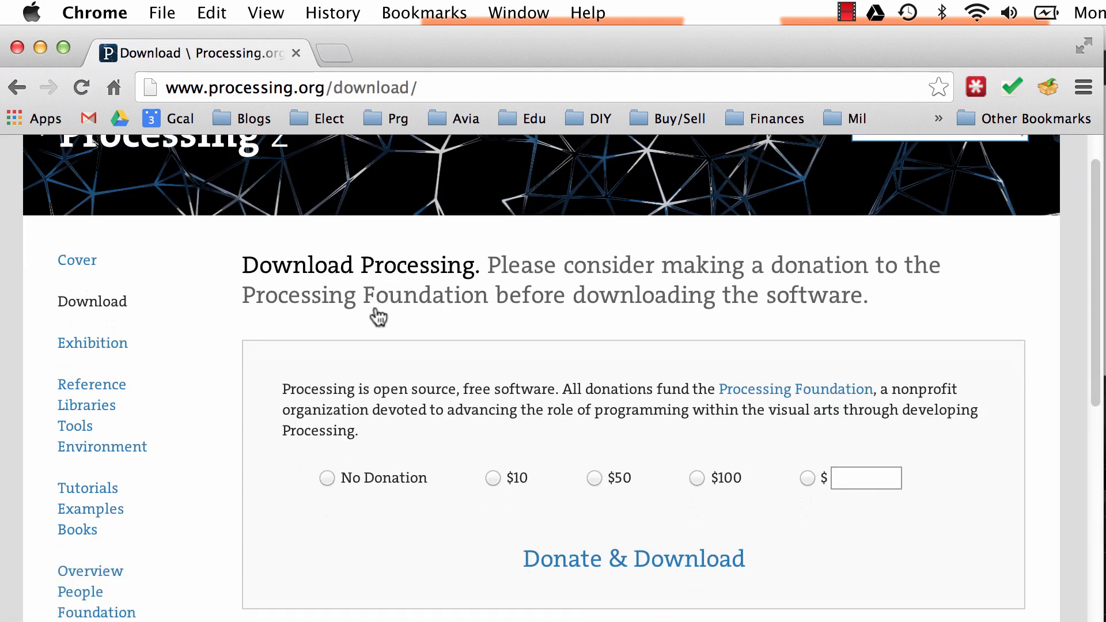
scroll(down, 3)
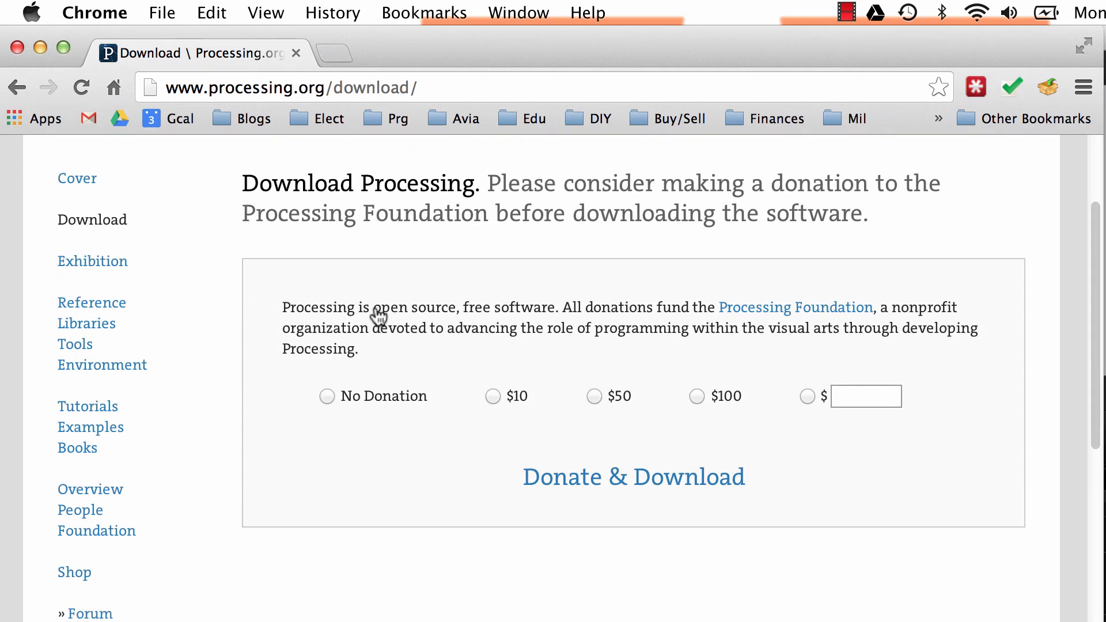
scroll(up, 3)
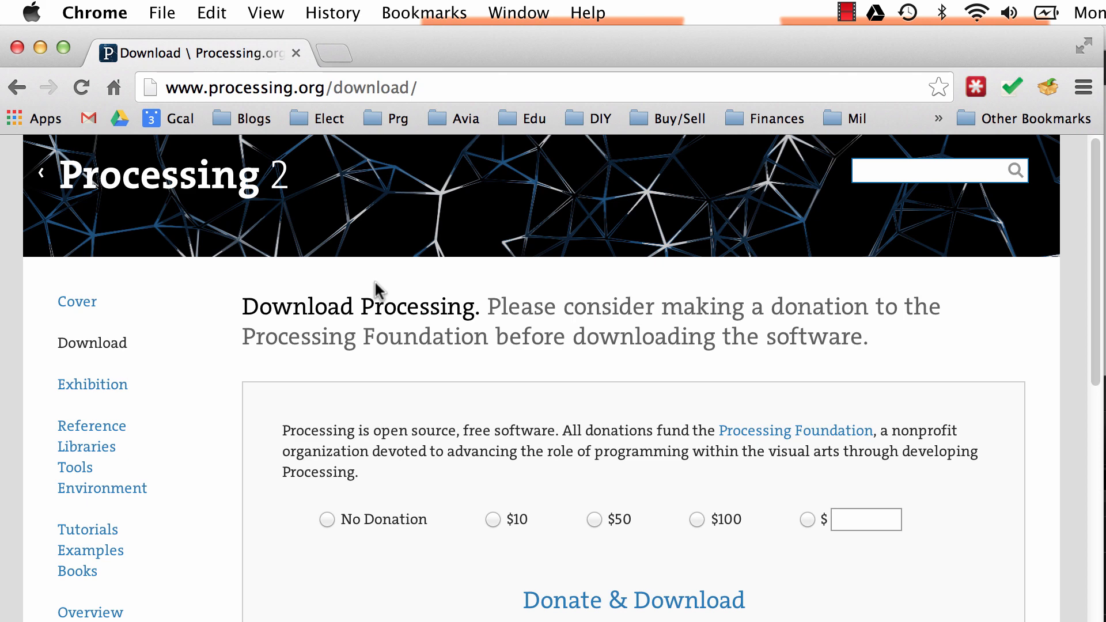
scroll(down, 3)
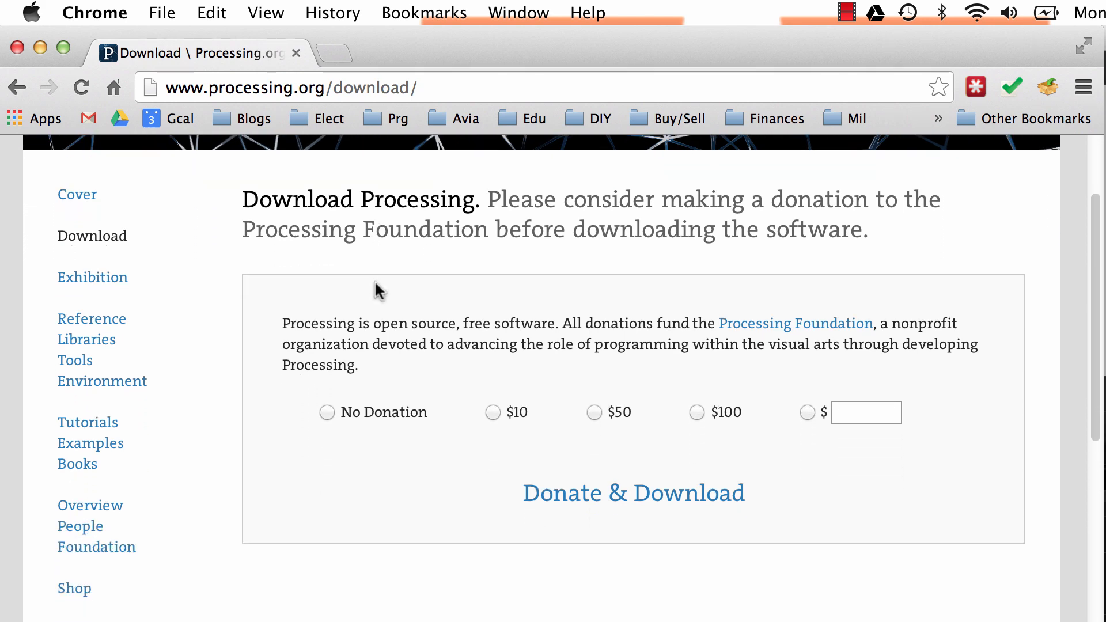
Choose No Donation and view the 2.1.1 download links for Windows, Linux and Mac OS X.
click(327, 412)
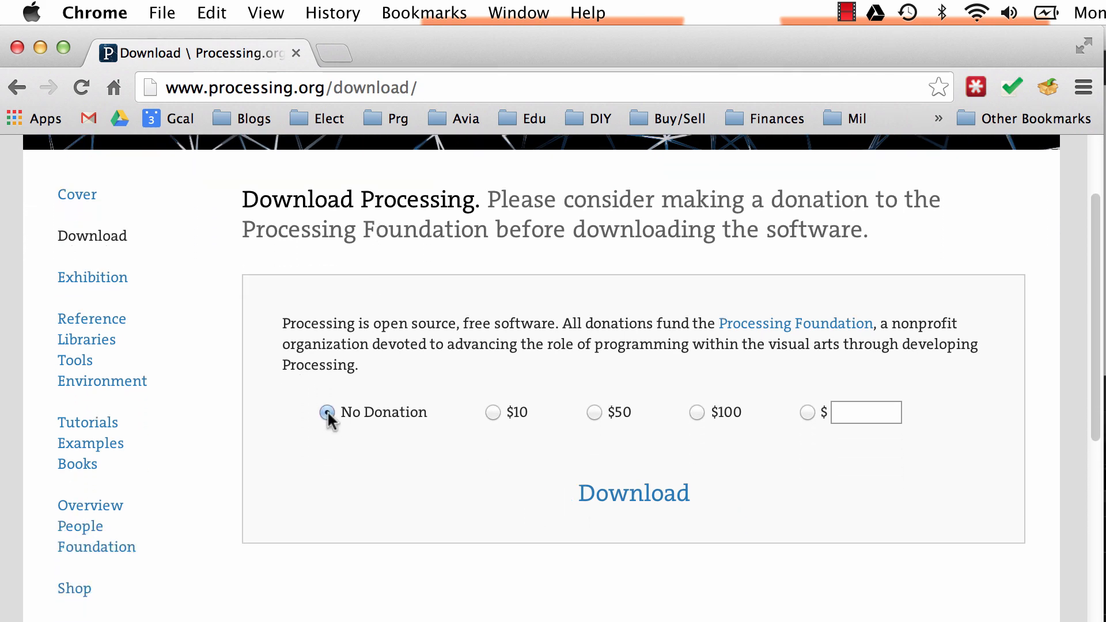
click(327, 412)
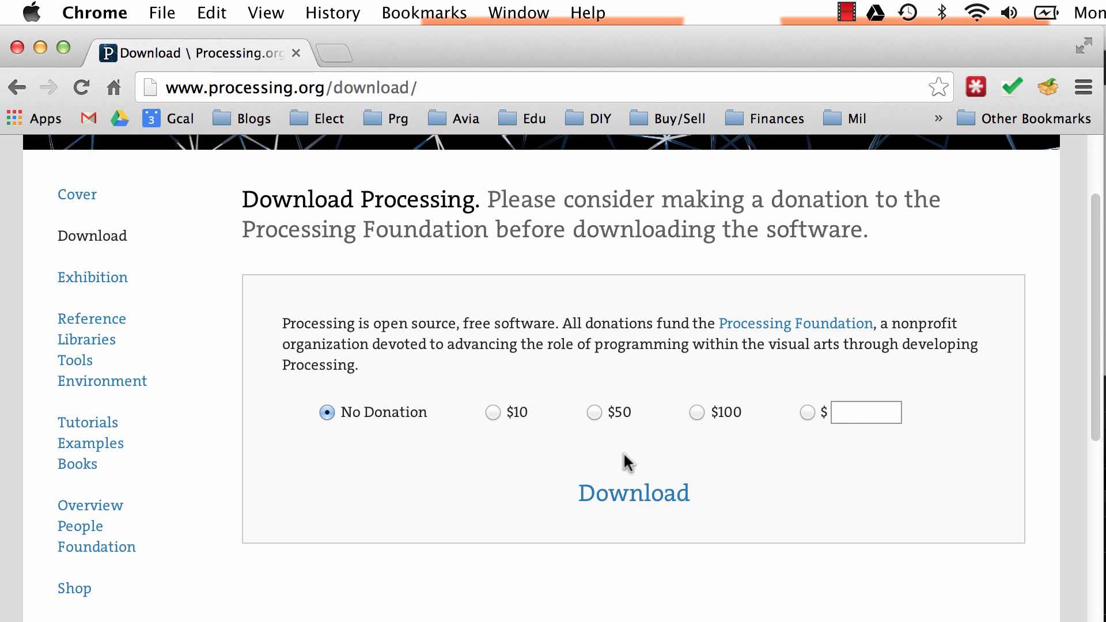
click(633, 492)
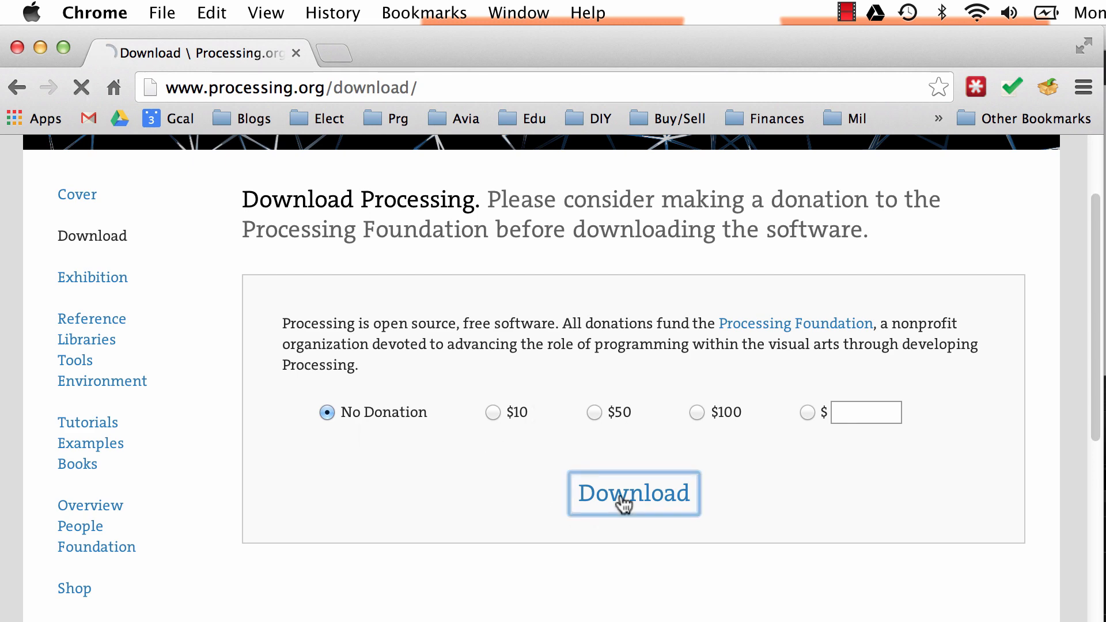
click(632, 493)
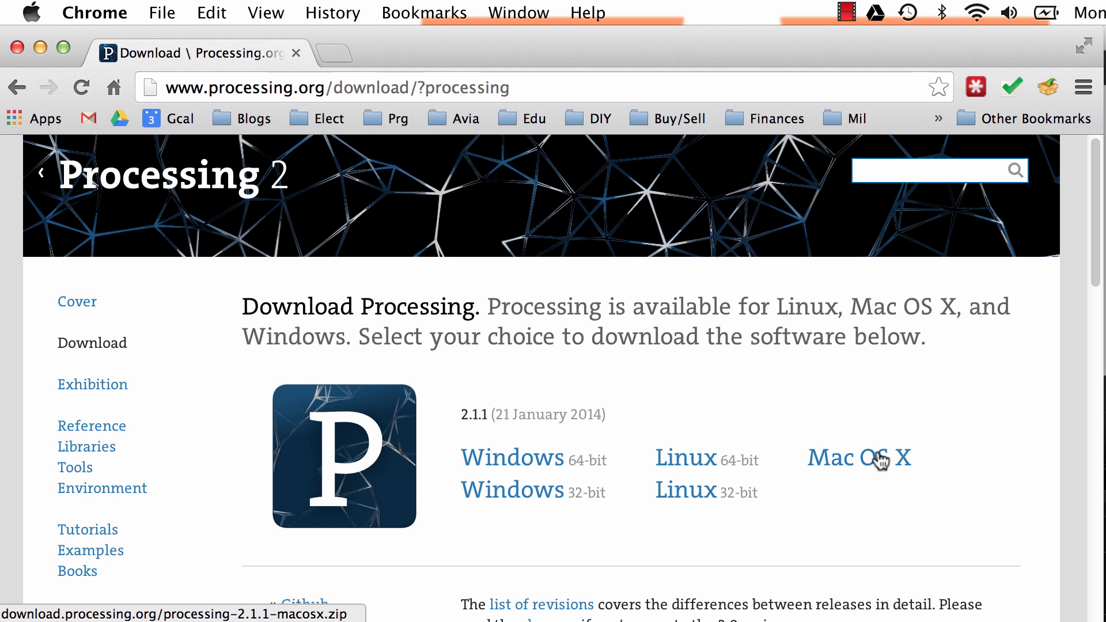
scroll(down, 3)
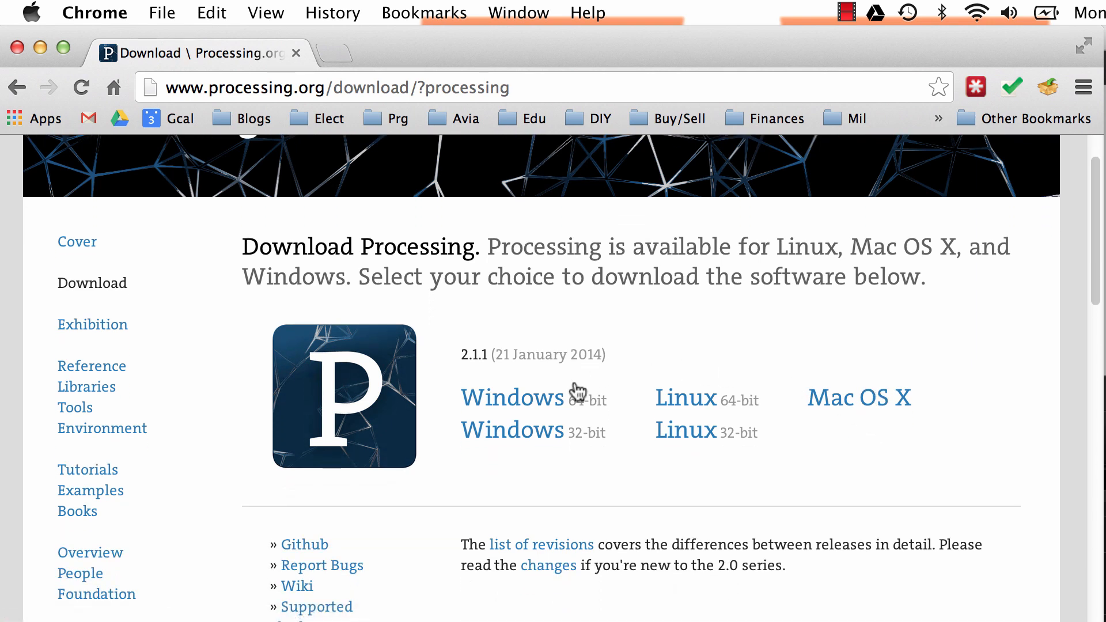
mouse_move(857, 413)
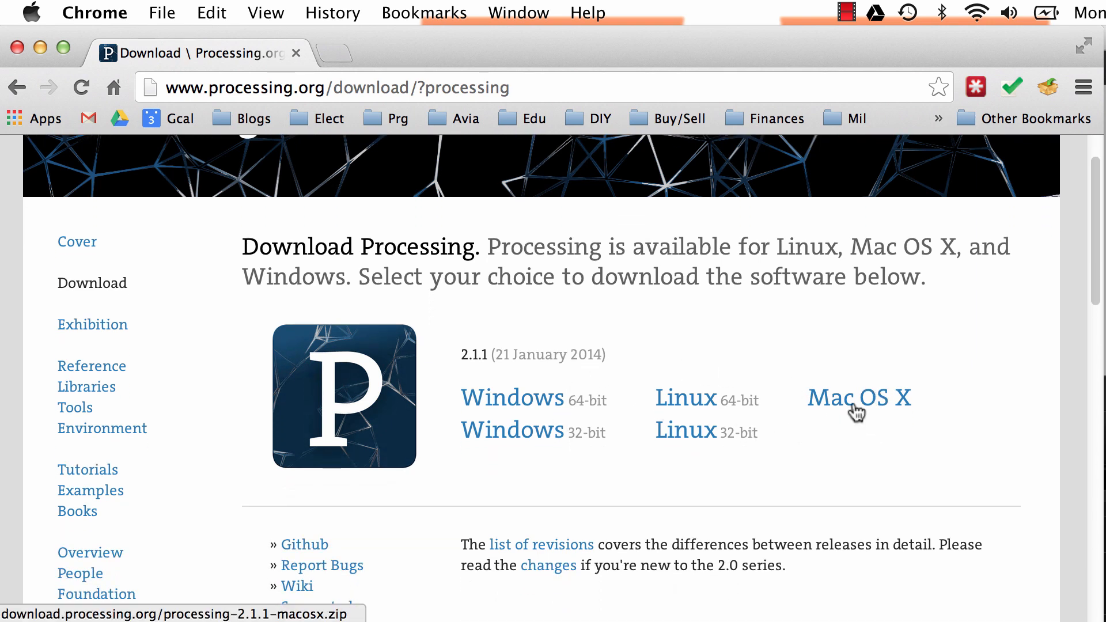
mouse_move(659, 383)
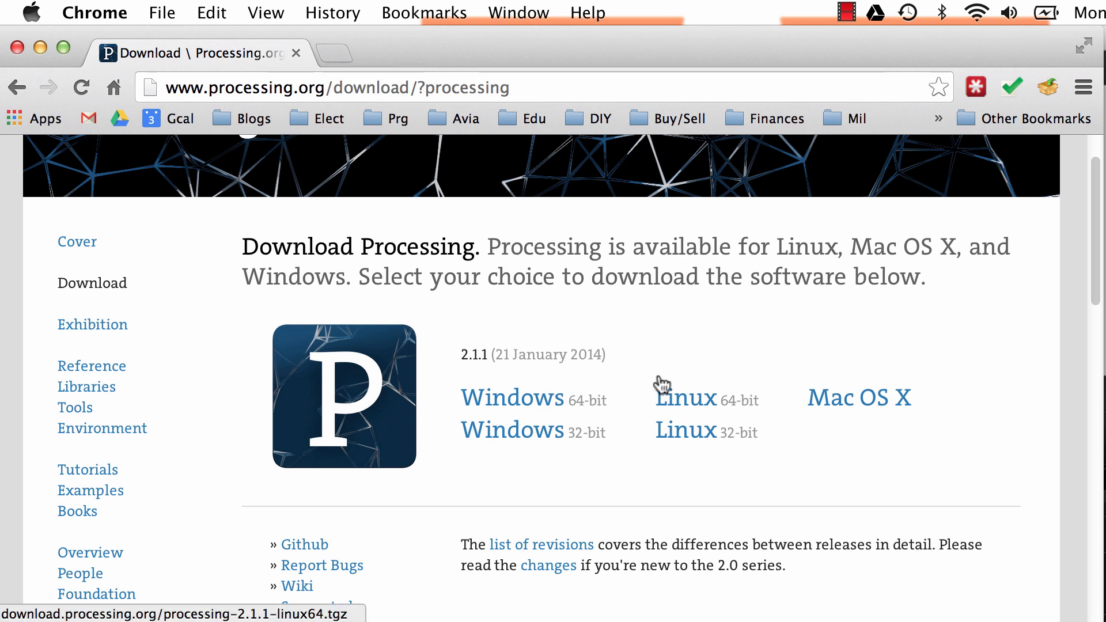
mouse_move(790, 364)
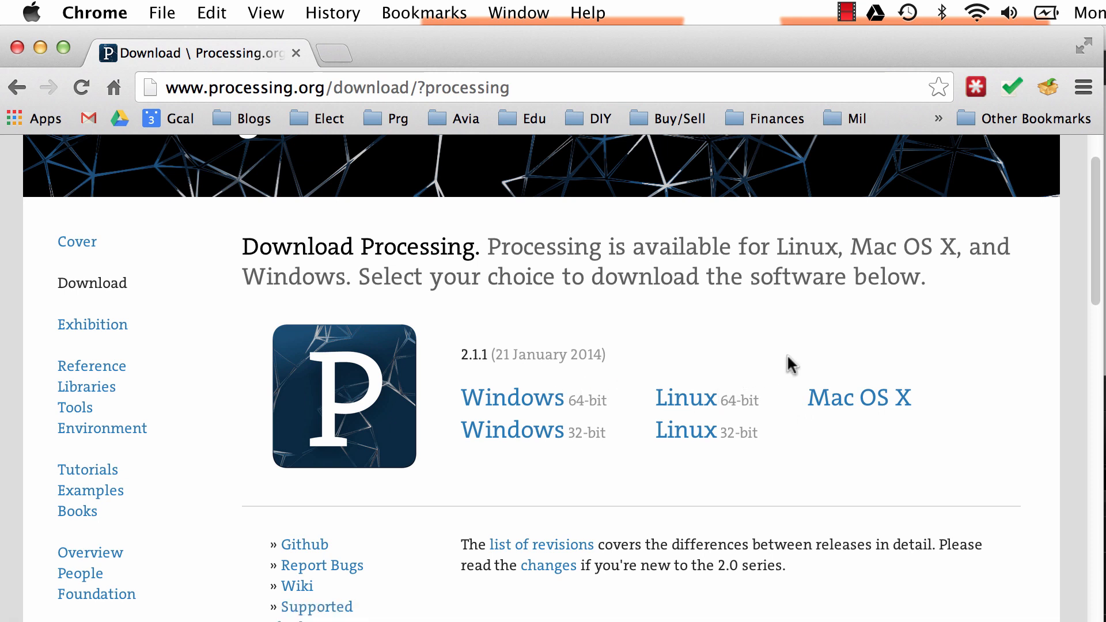
mouse_move(797, 351)
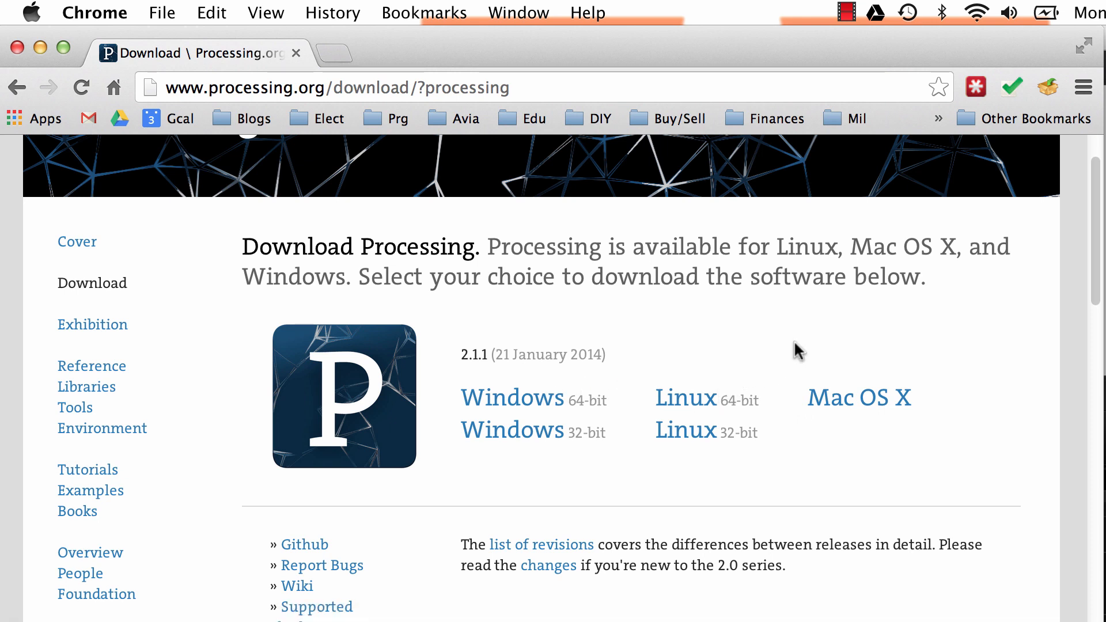
mouse_move(867, 360)
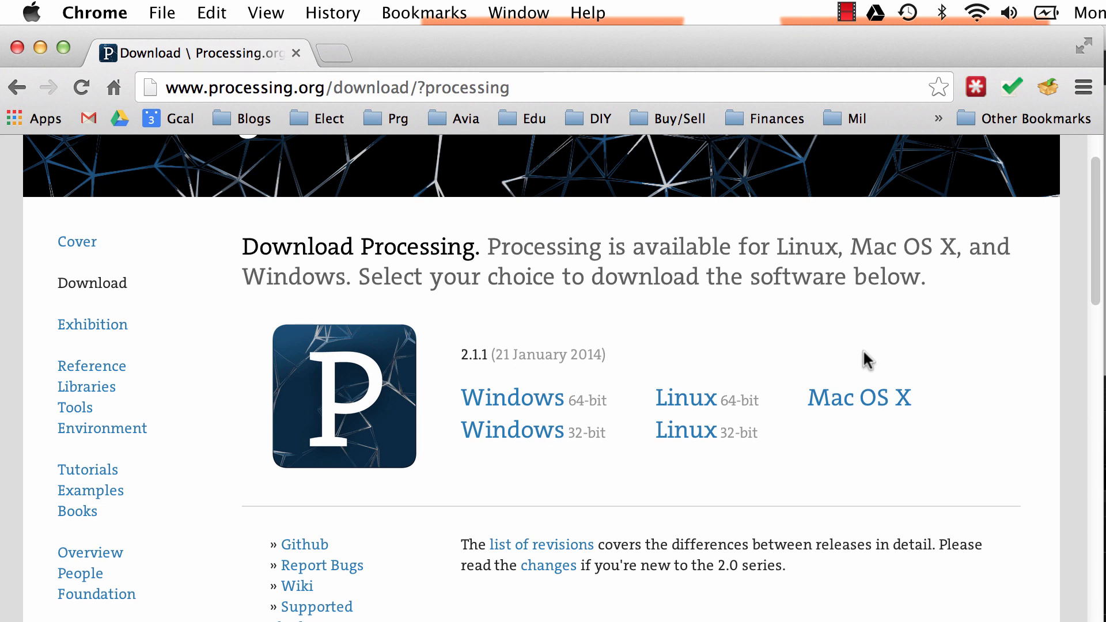
mouse_move(865, 411)
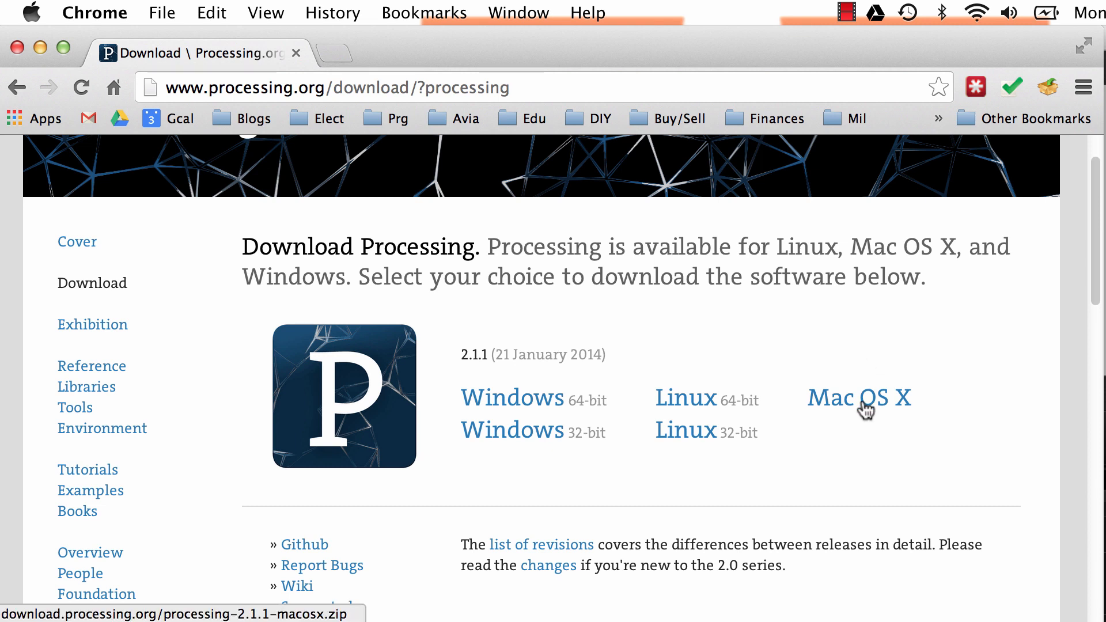
Save the Processing 2.1.1 Mac OS X zip into the Downloads folder.
click(858, 397)
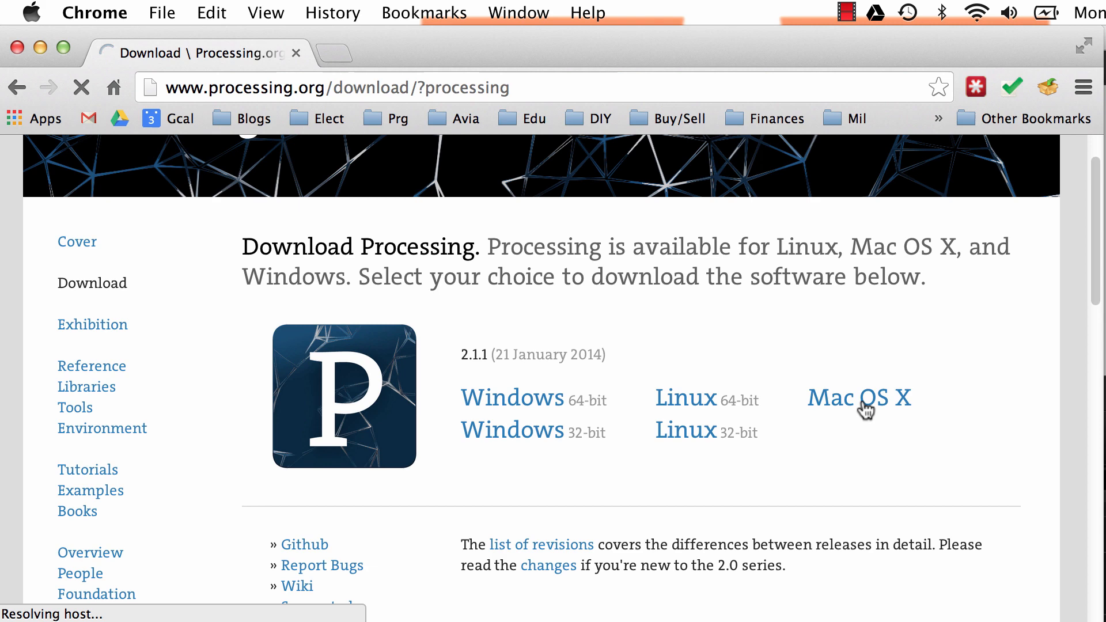
click(858, 397)
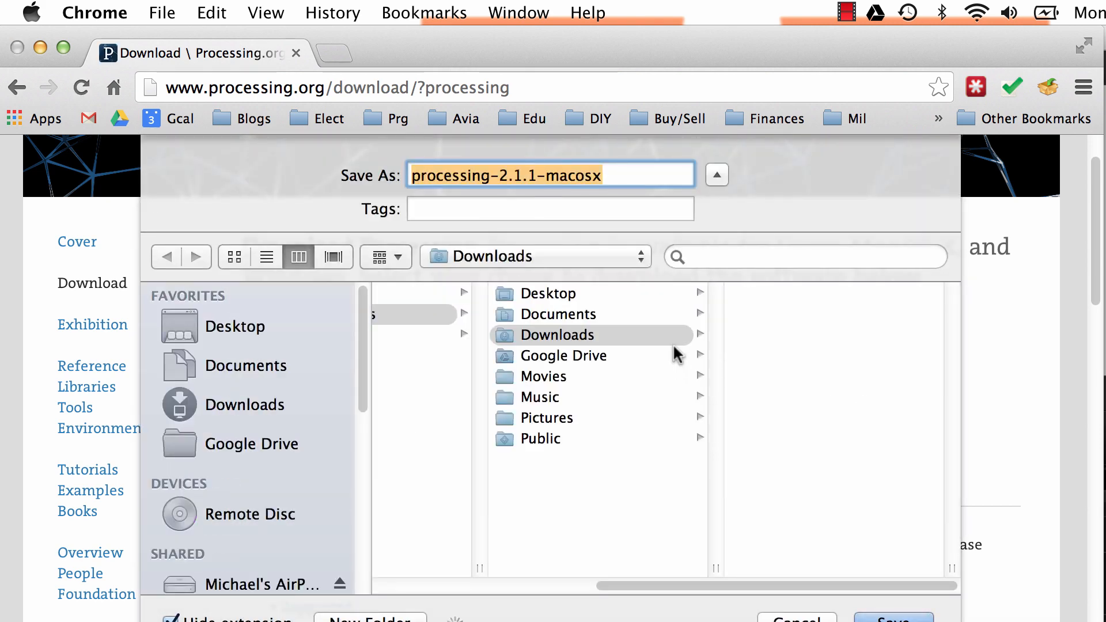
mouse_move(594, 345)
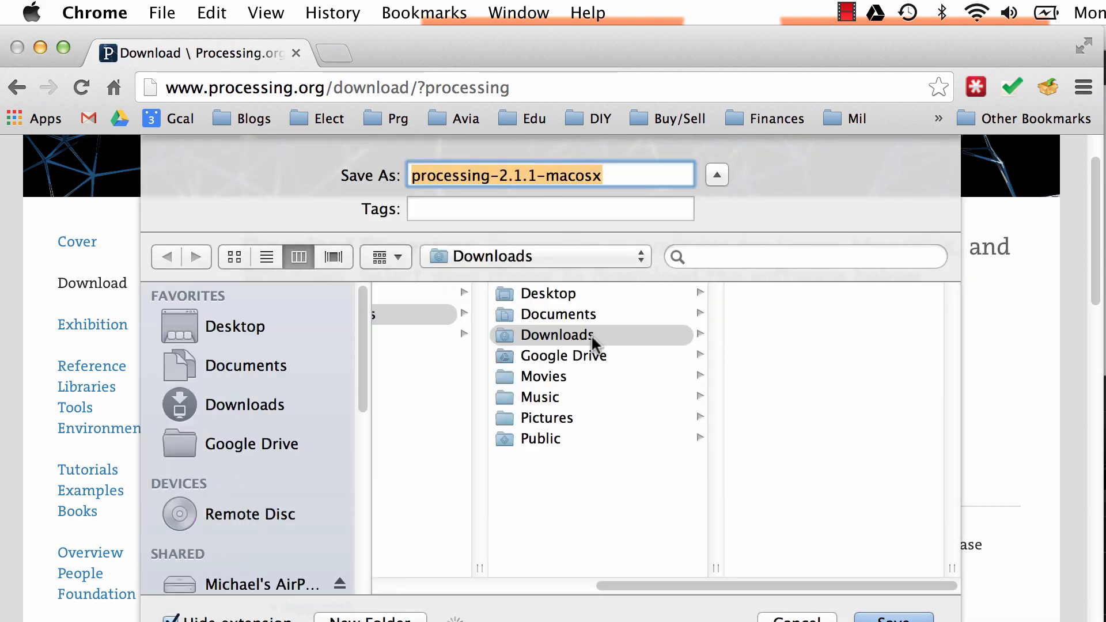
mouse_move(782, 392)
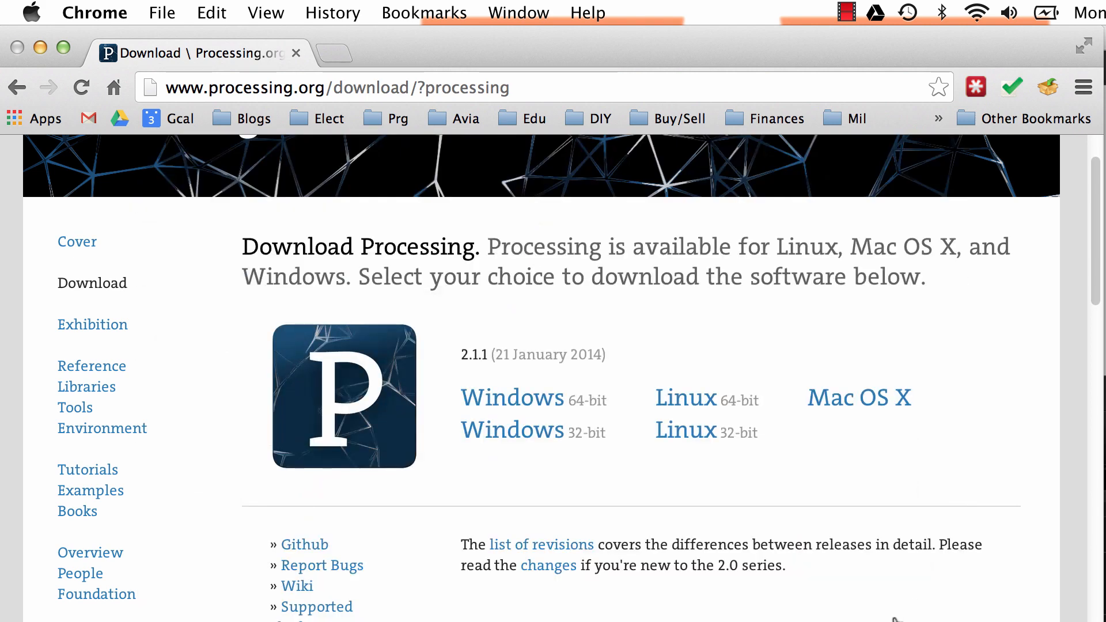
click(858, 397)
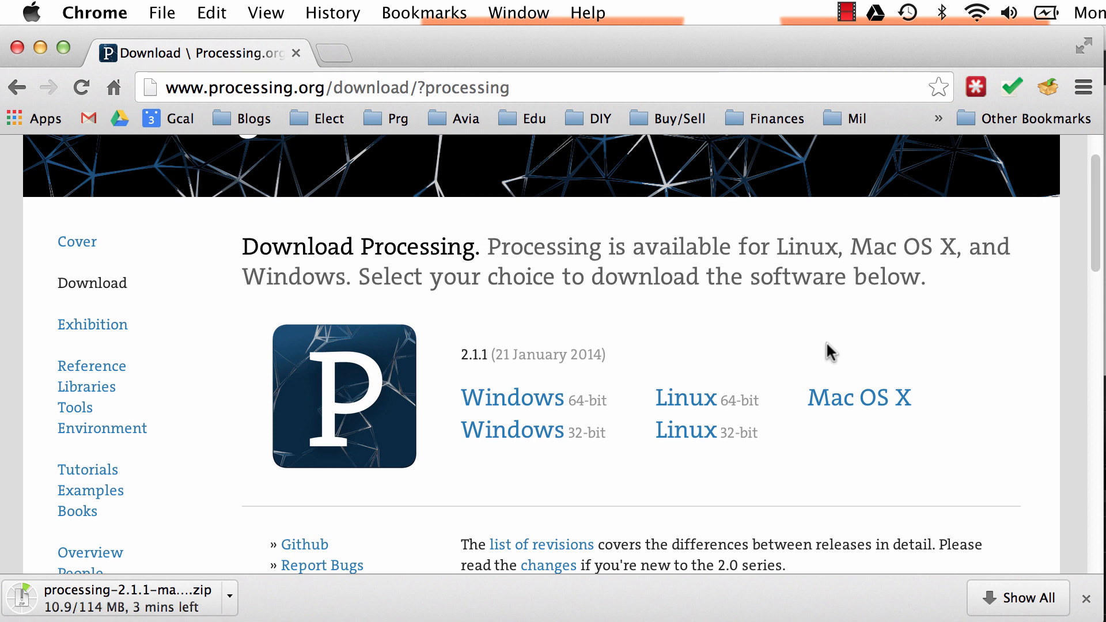
mouse_move(700, 314)
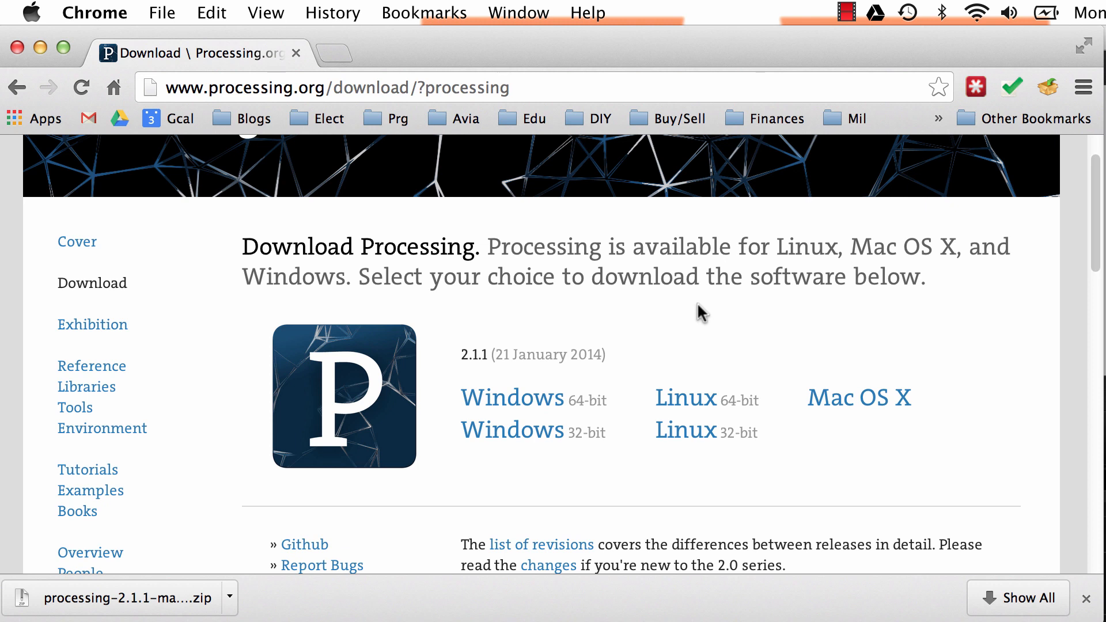
mouse_move(144, 610)
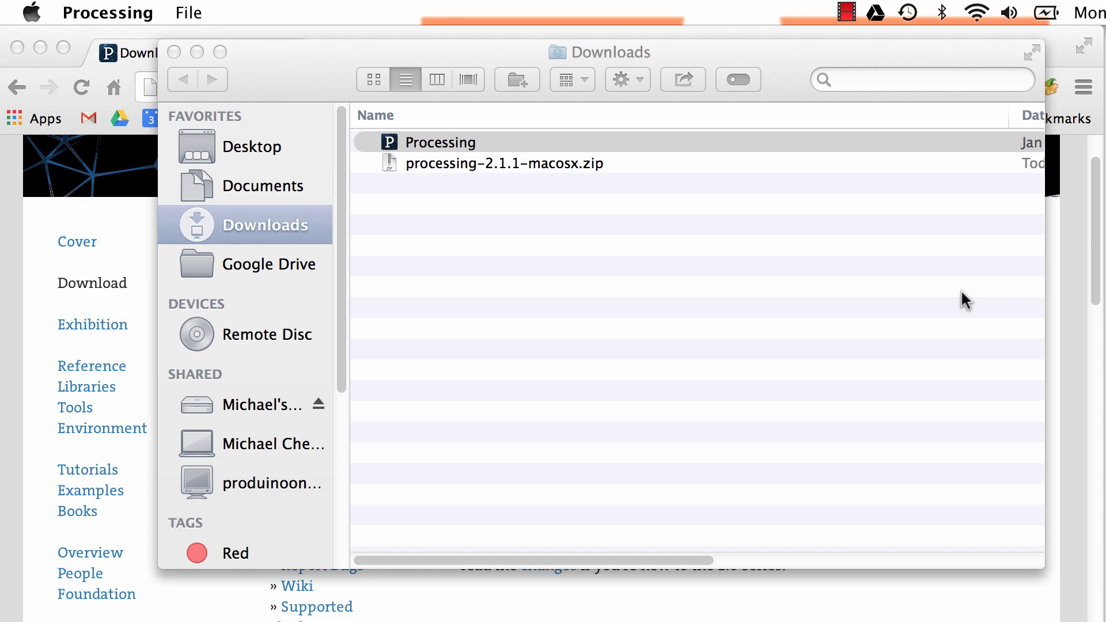
mouse_move(487, 155)
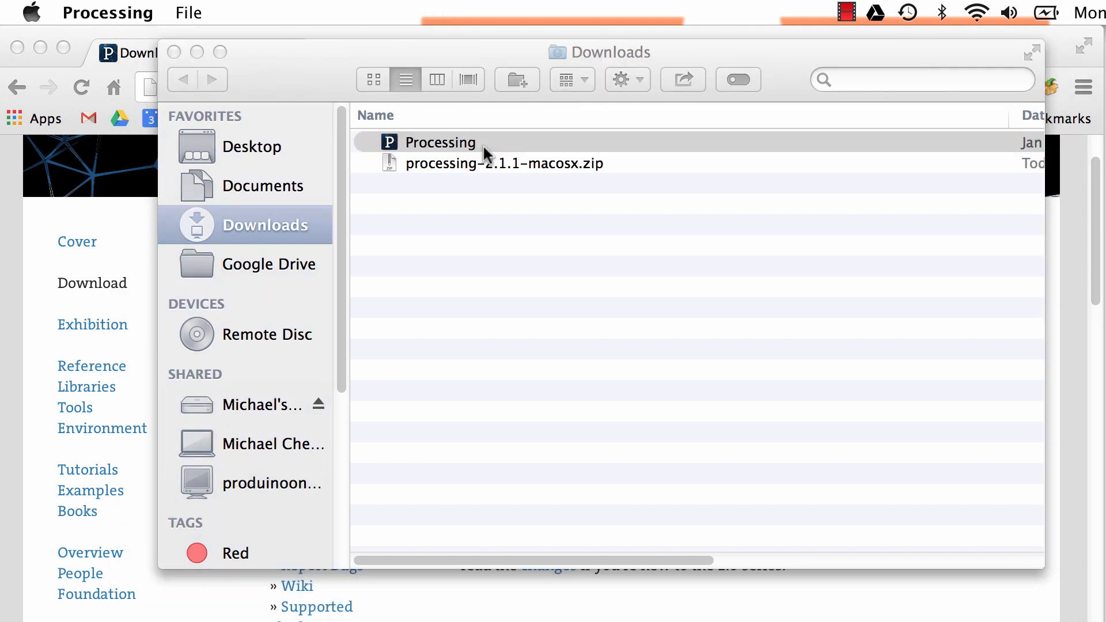
double_click(441, 142)
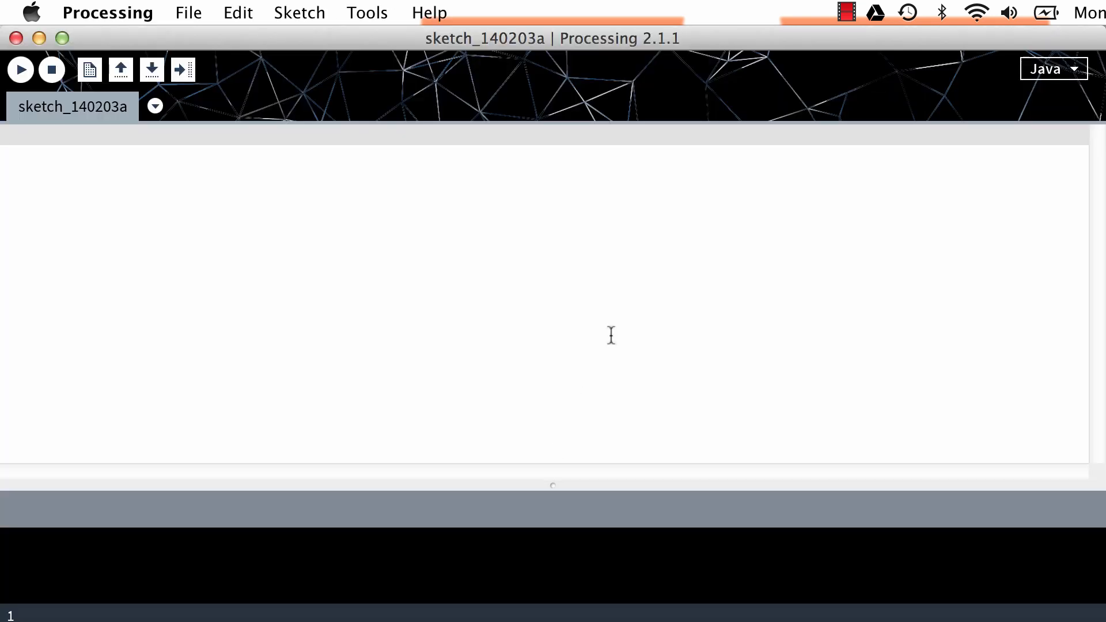
mouse_move(427, 63)
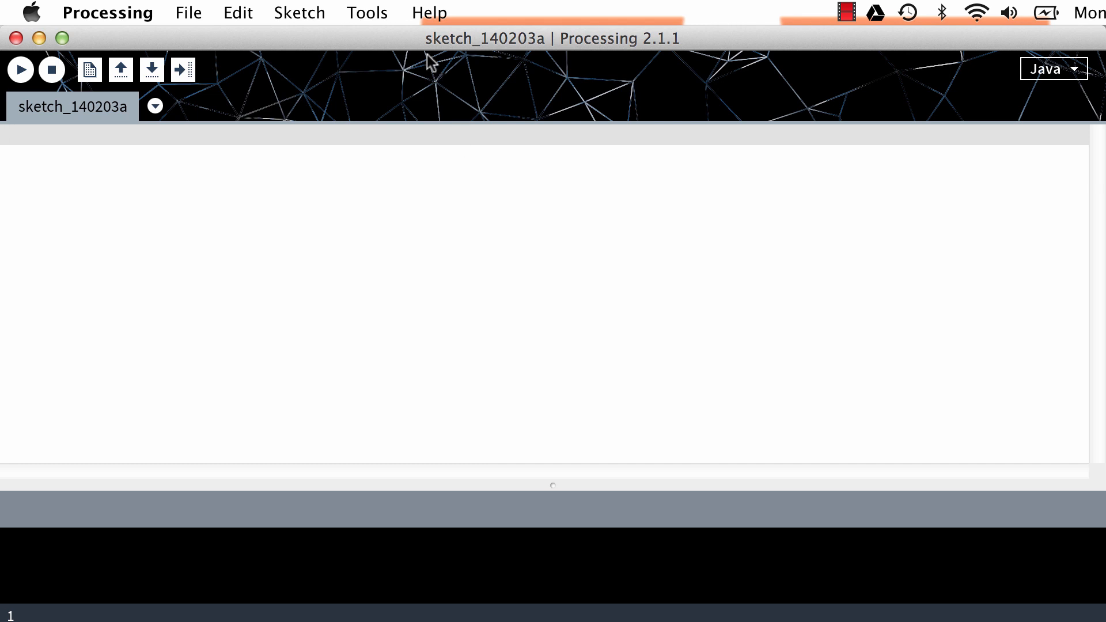
mouse_move(334, 318)
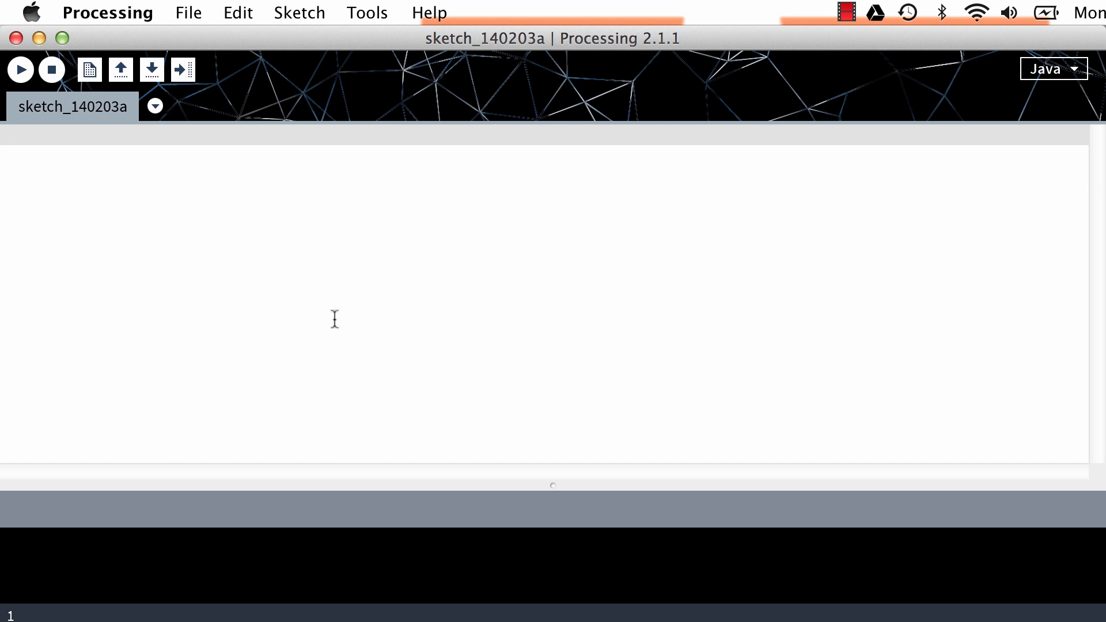
mouse_move(408, 233)
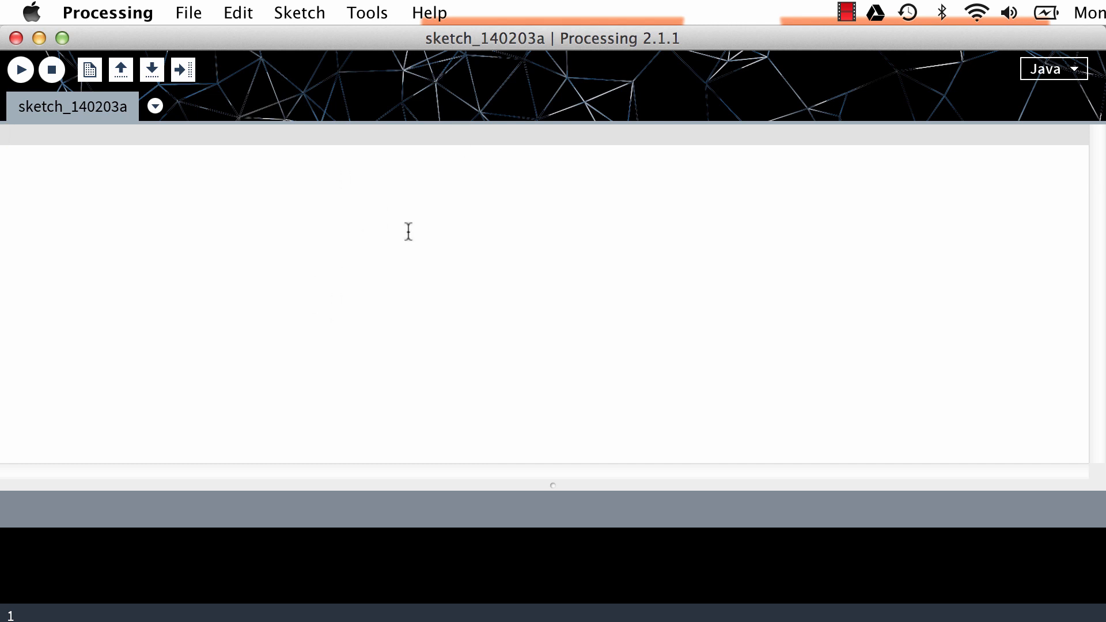
mouse_move(319, 291)
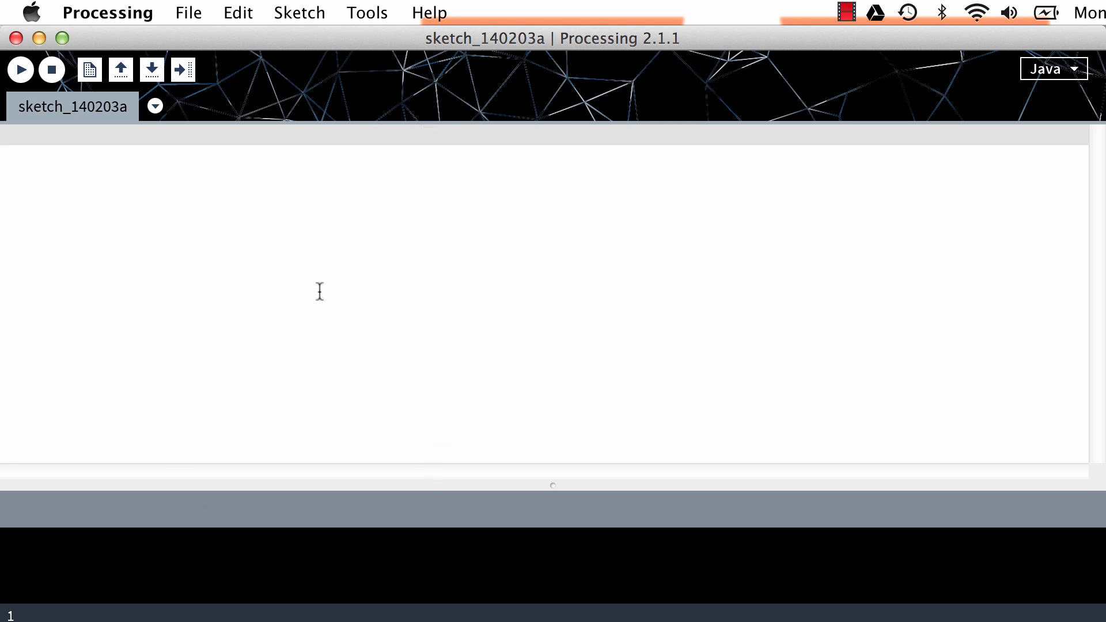
mouse_move(356, 103)
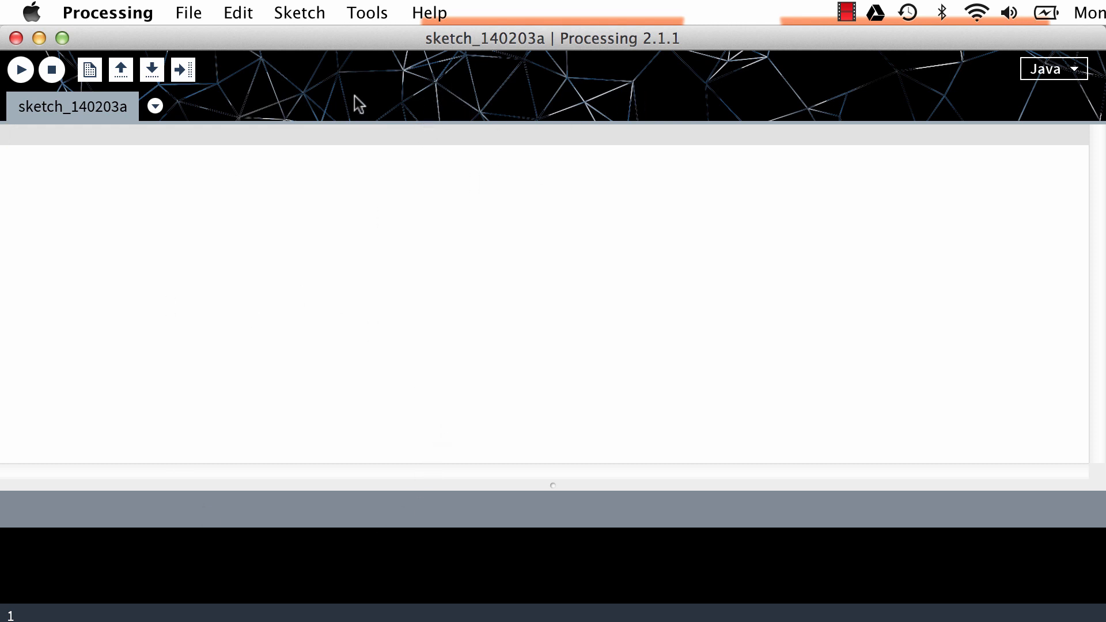
mouse_move(830, 97)
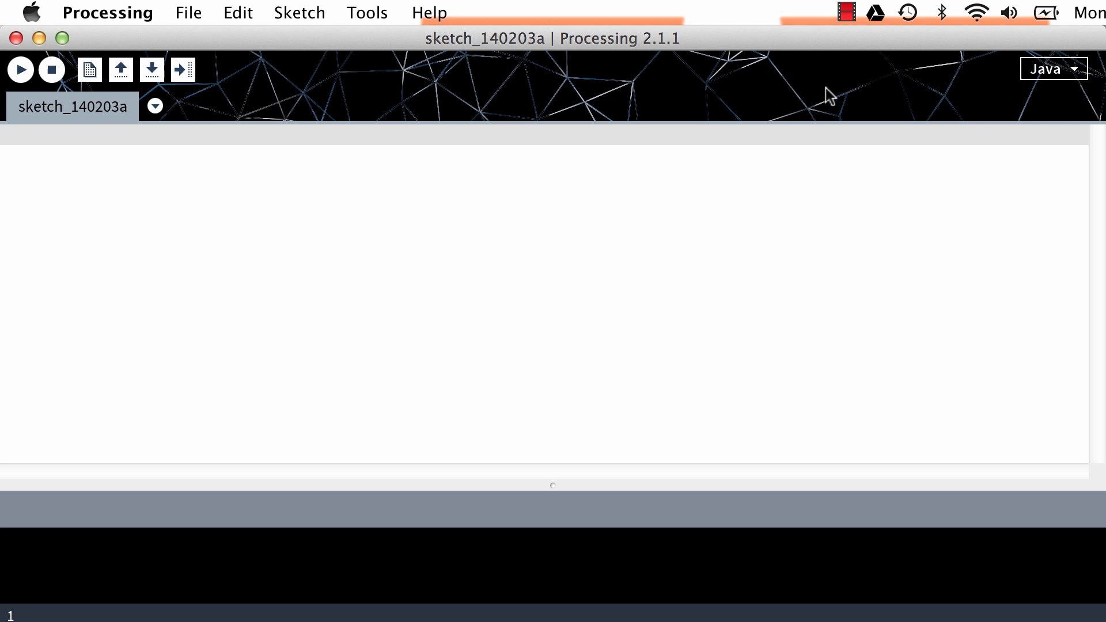
mouse_move(403, 110)
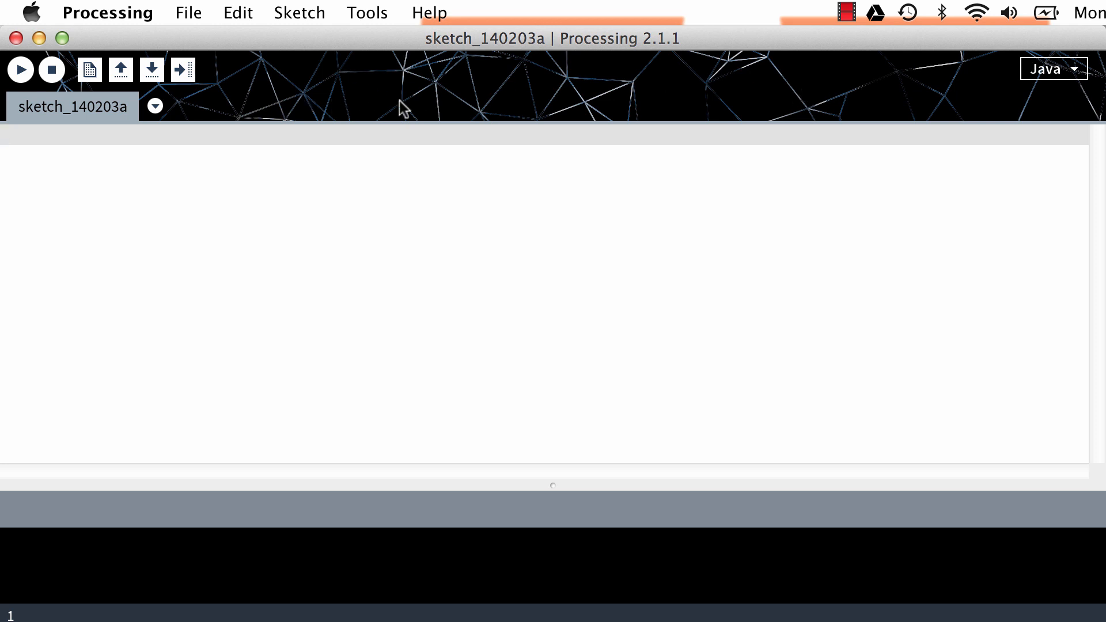
mouse_move(658, 106)
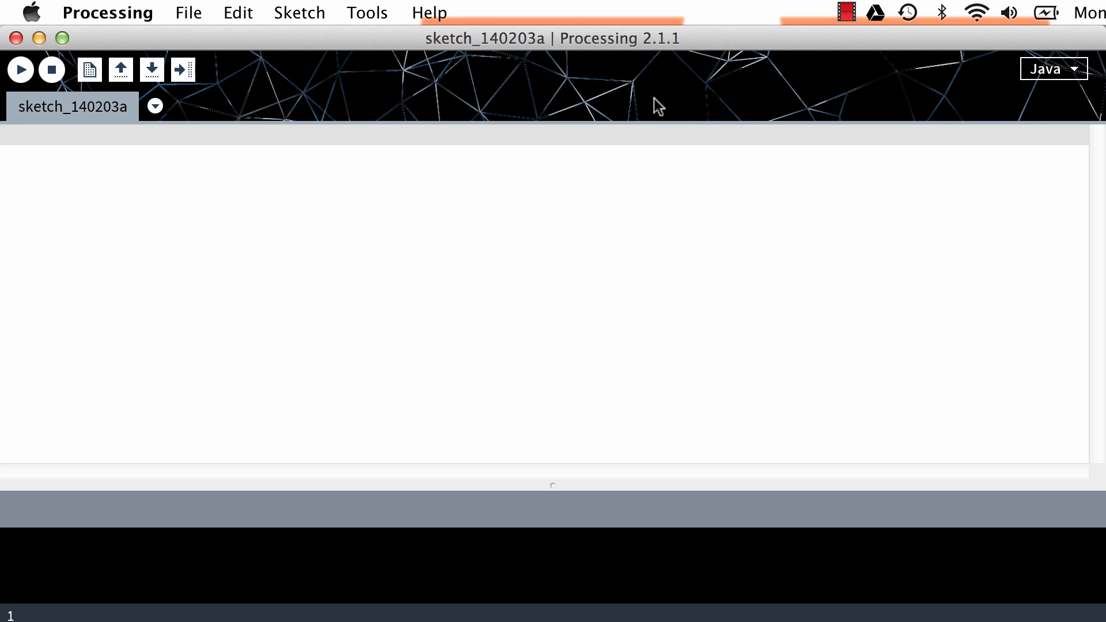
mouse_move(274, 393)
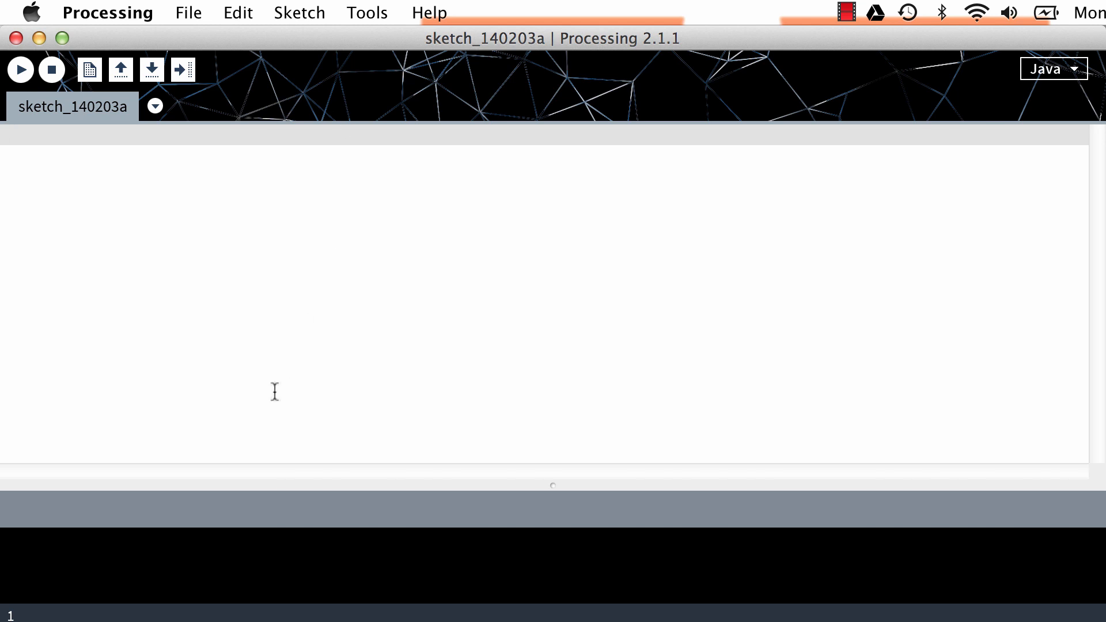
mouse_move(372, 309)
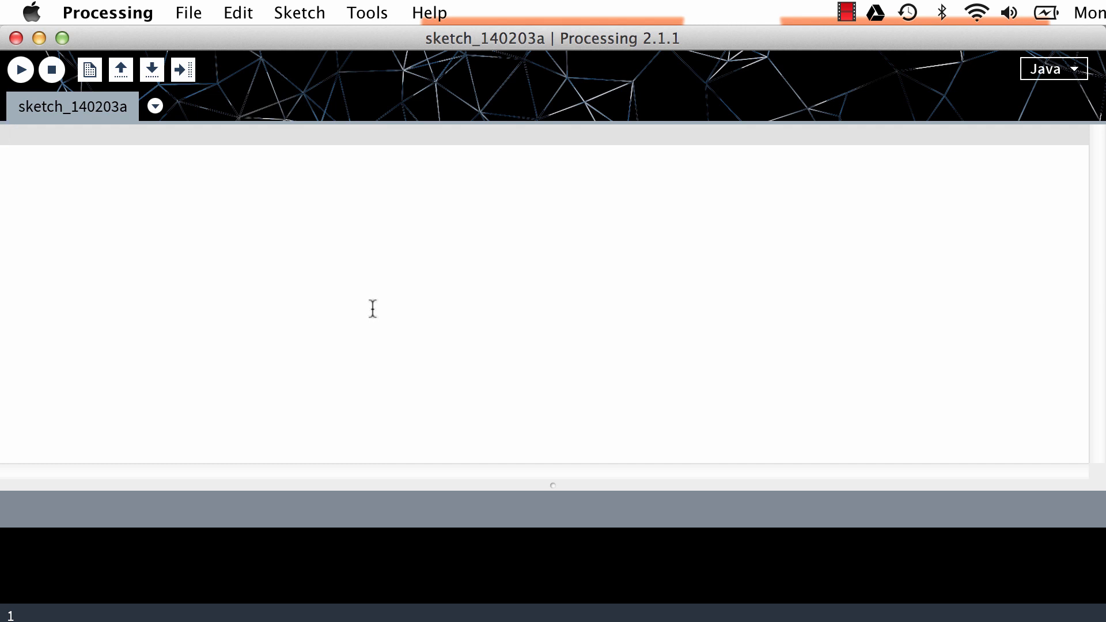
mouse_move(120, 69)
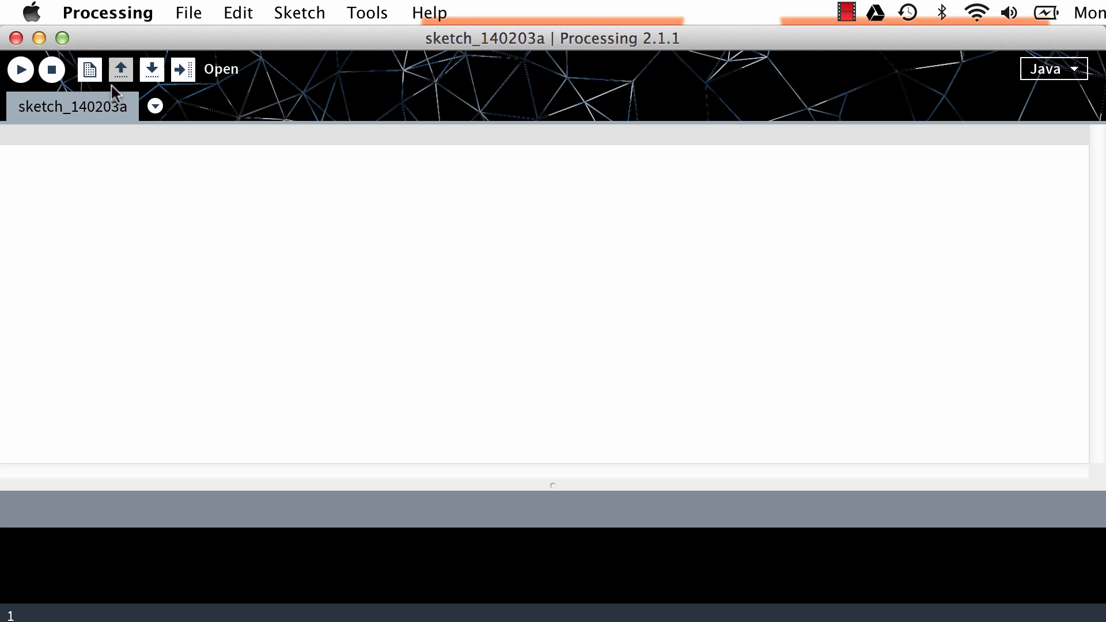
Browse the File and Tools menus, then open the Java Examples collection.
click(189, 12)
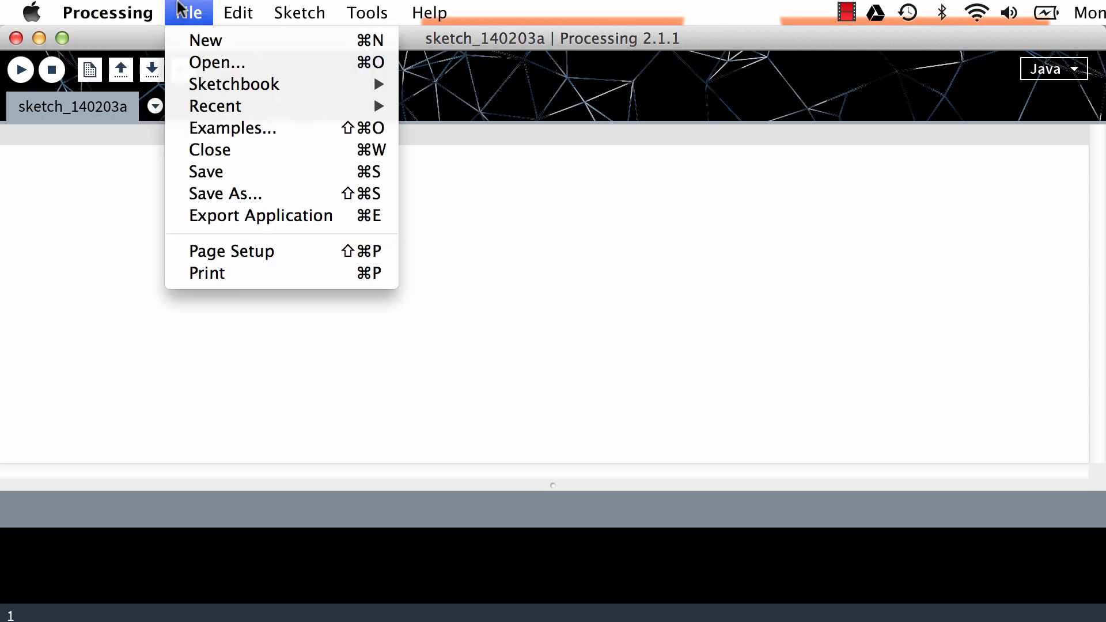
click(367, 13)
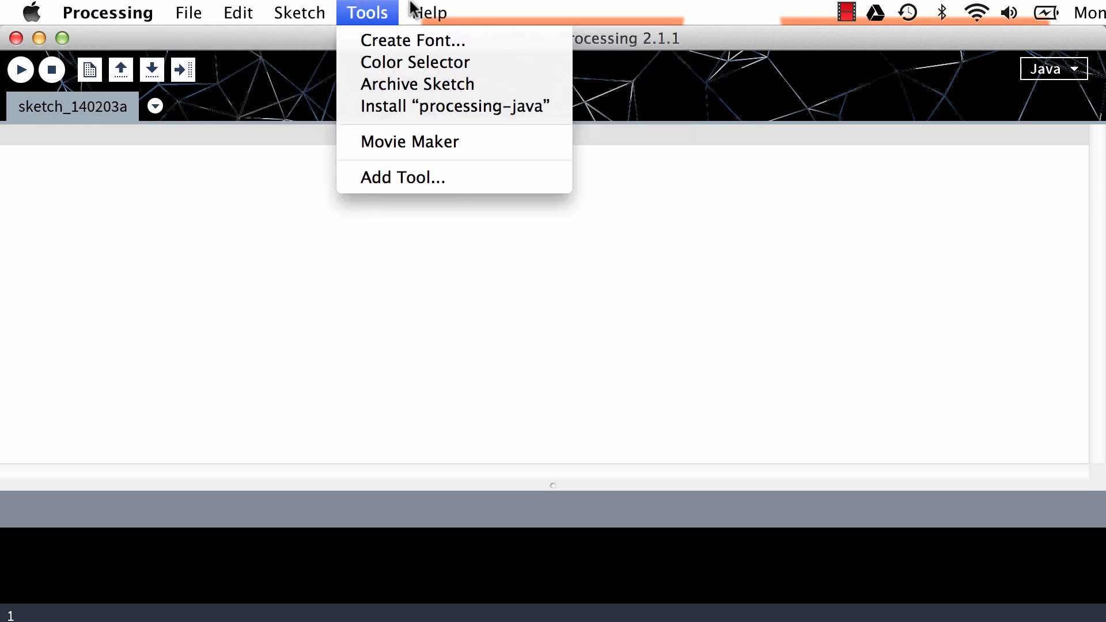
click(188, 12)
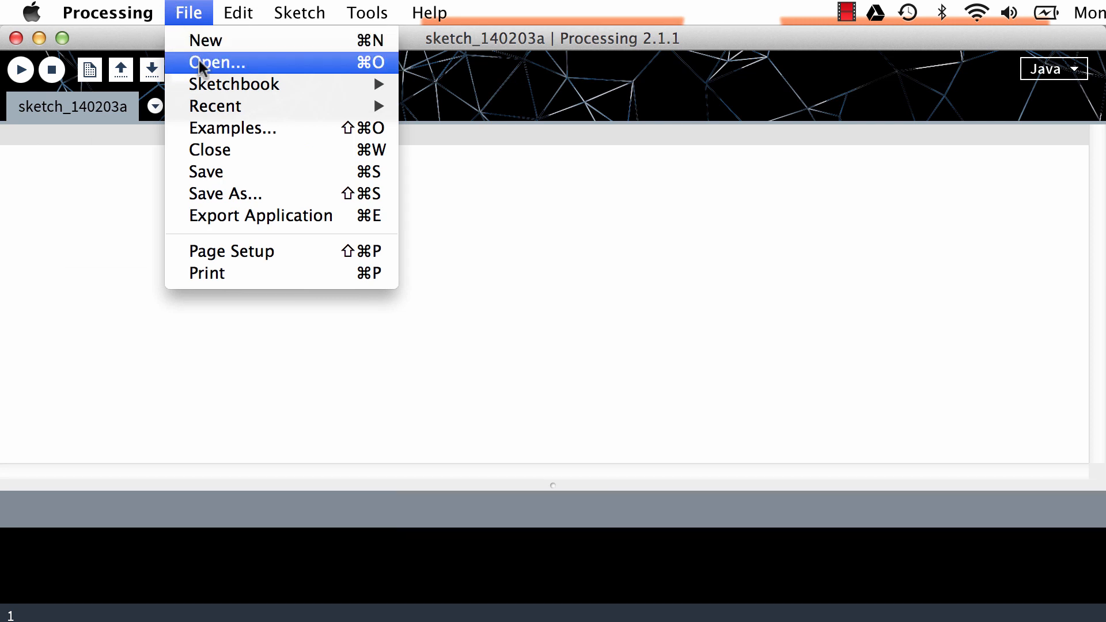
mouse_move(235, 84)
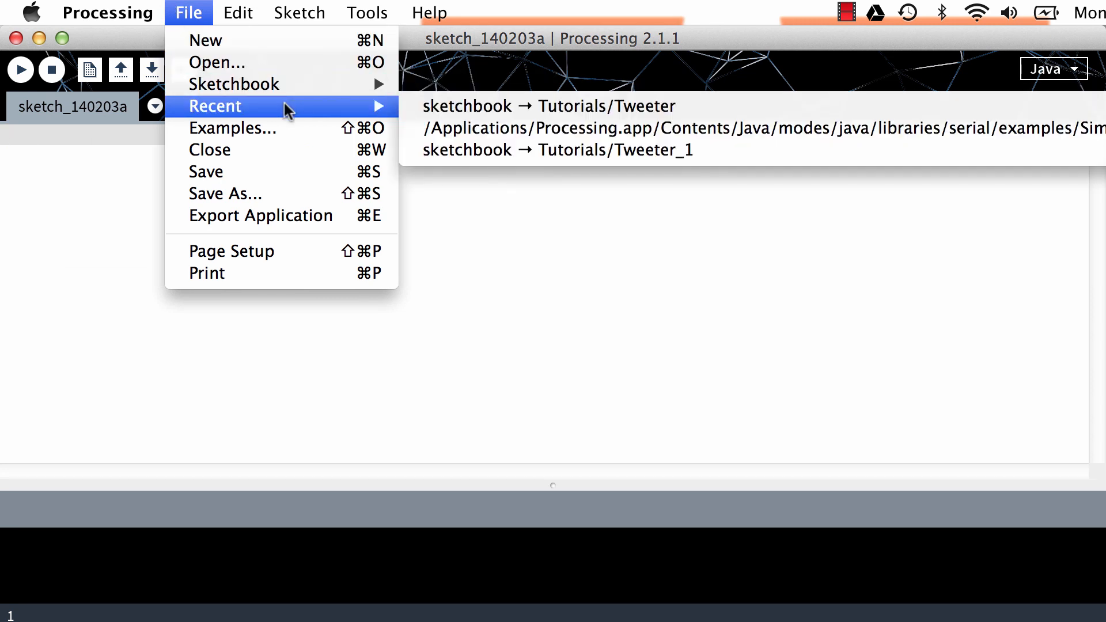
mouse_move(292, 128)
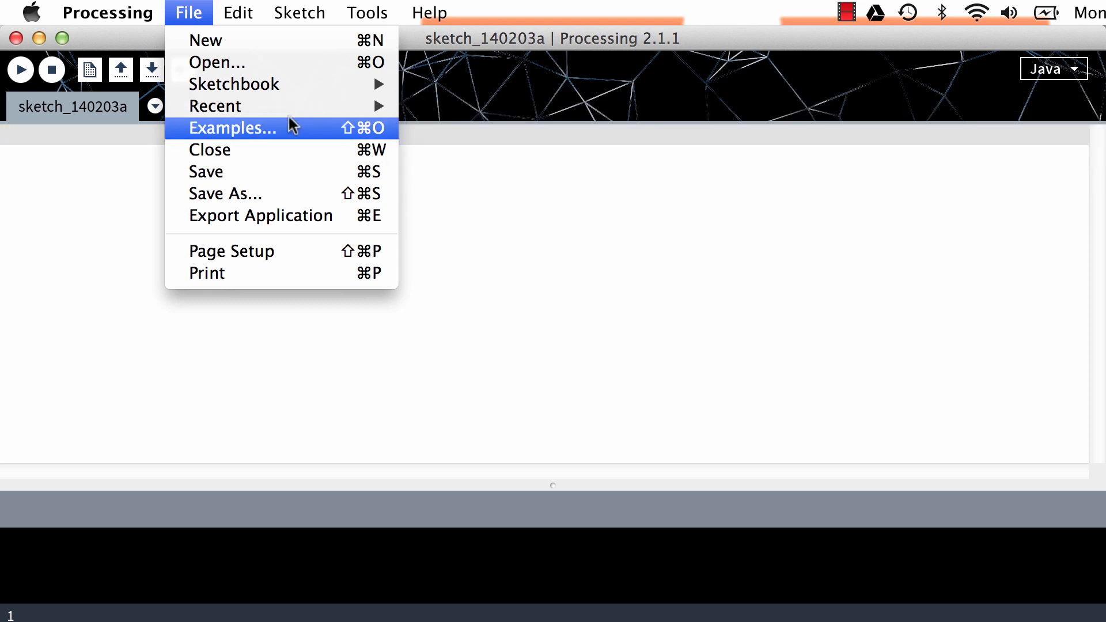
mouse_move(282, 136)
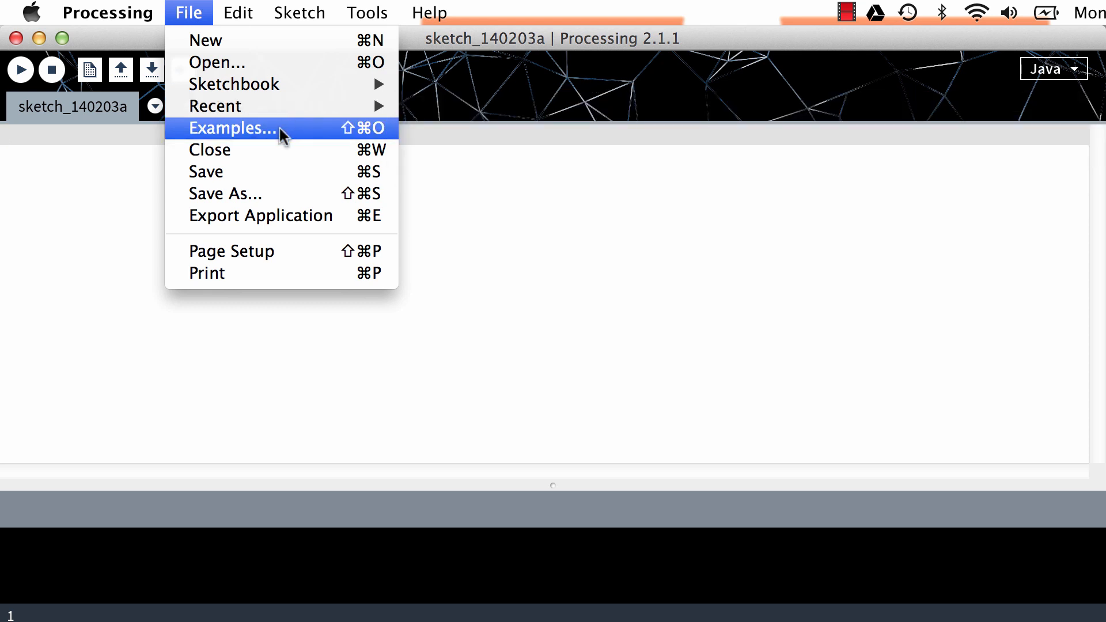
mouse_move(248, 136)
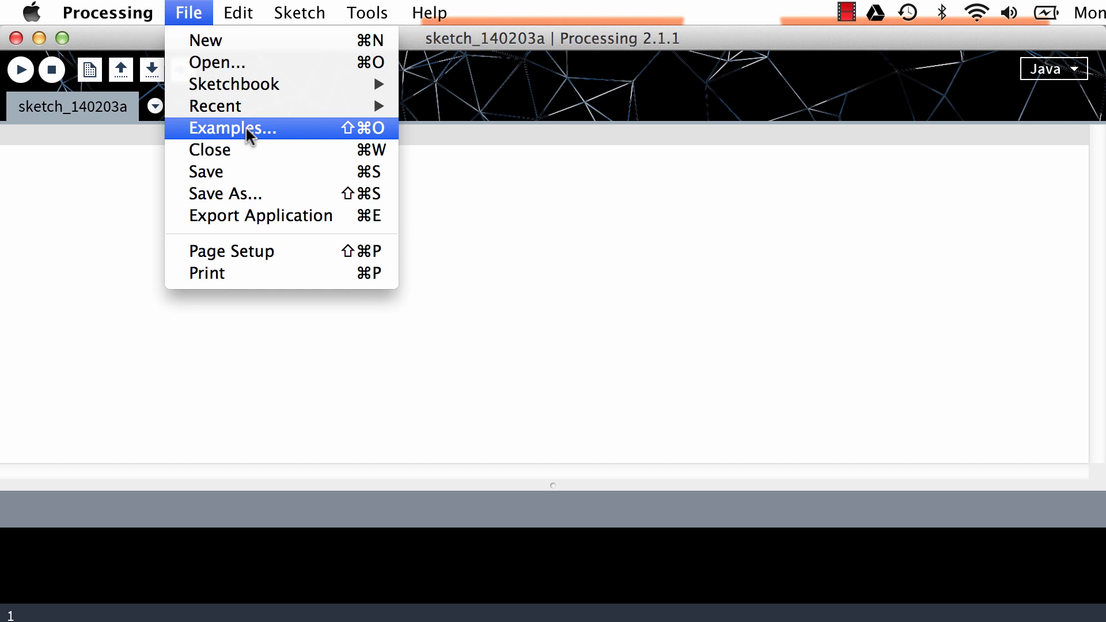
click(233, 128)
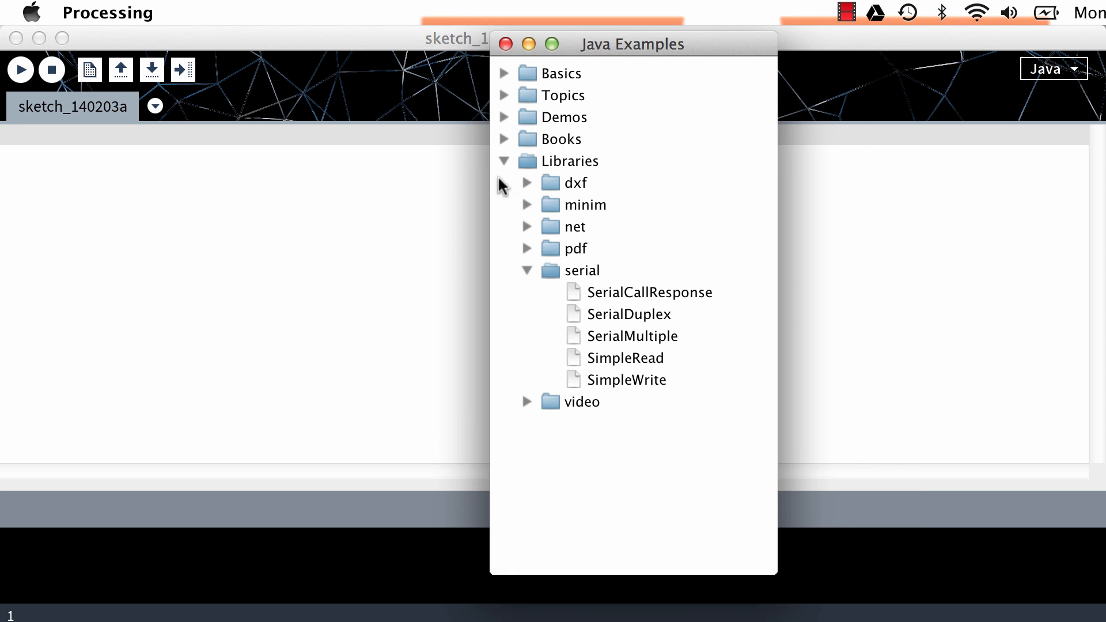
click(504, 161)
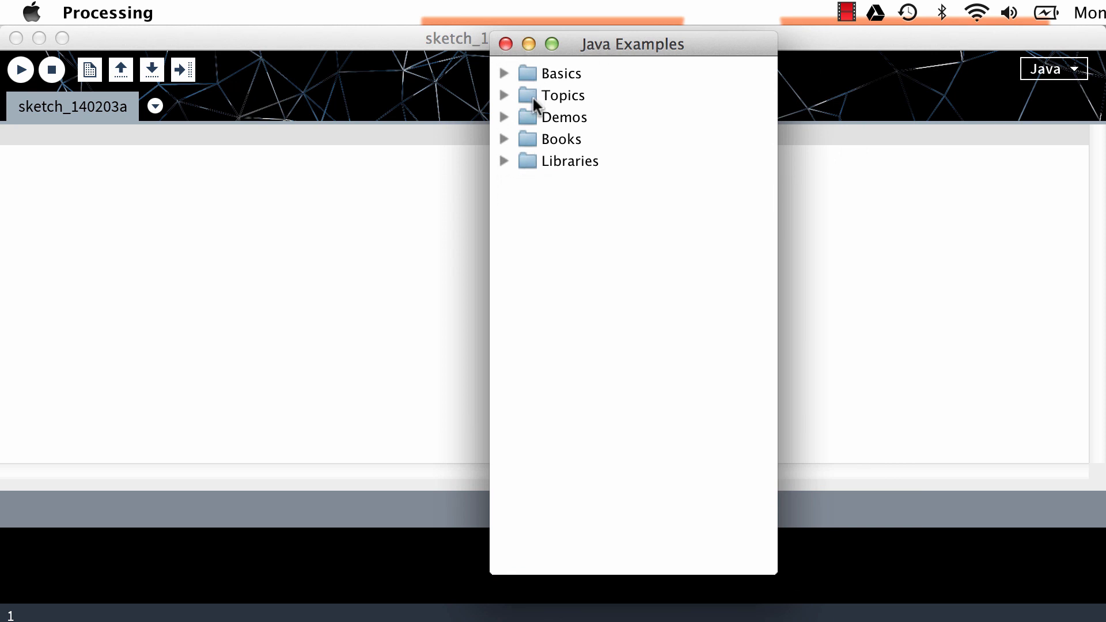
mouse_move(530, 163)
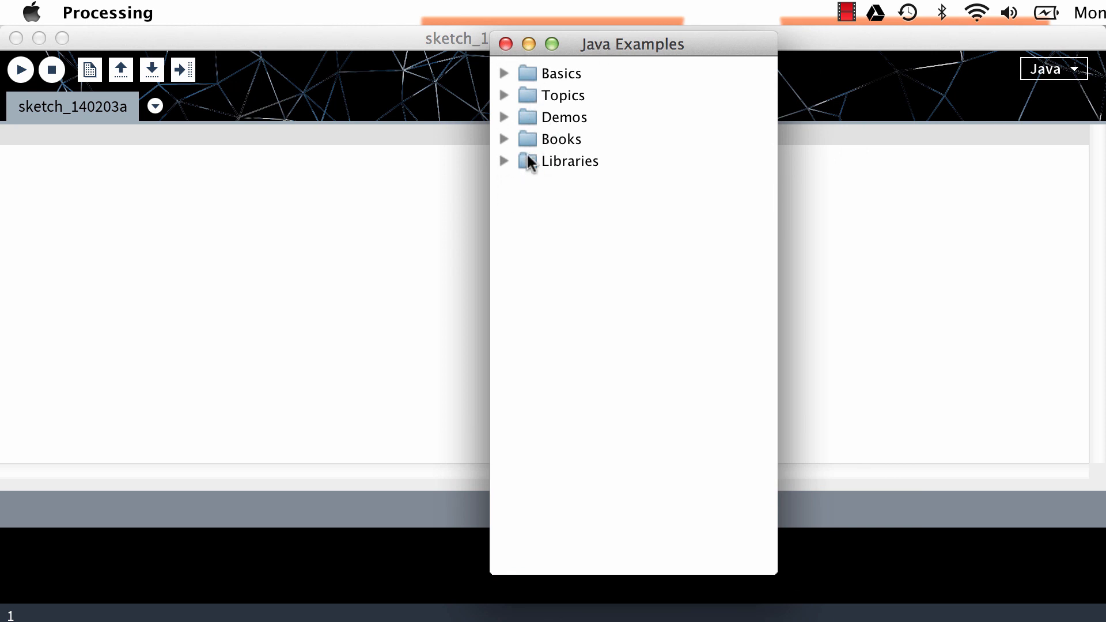
mouse_move(505, 164)
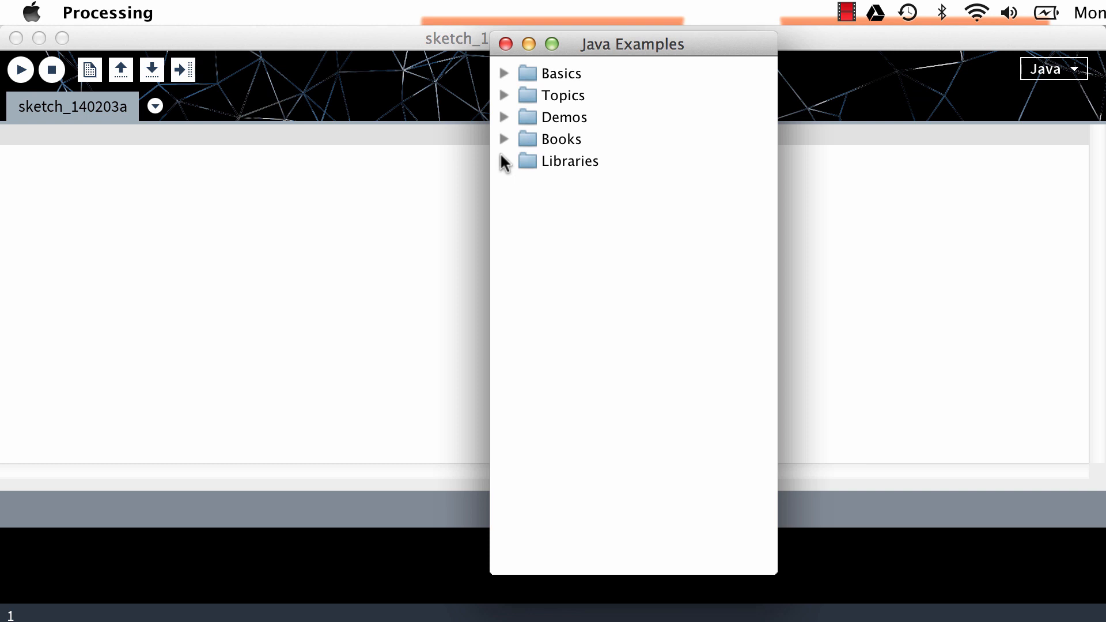
click(506, 44)
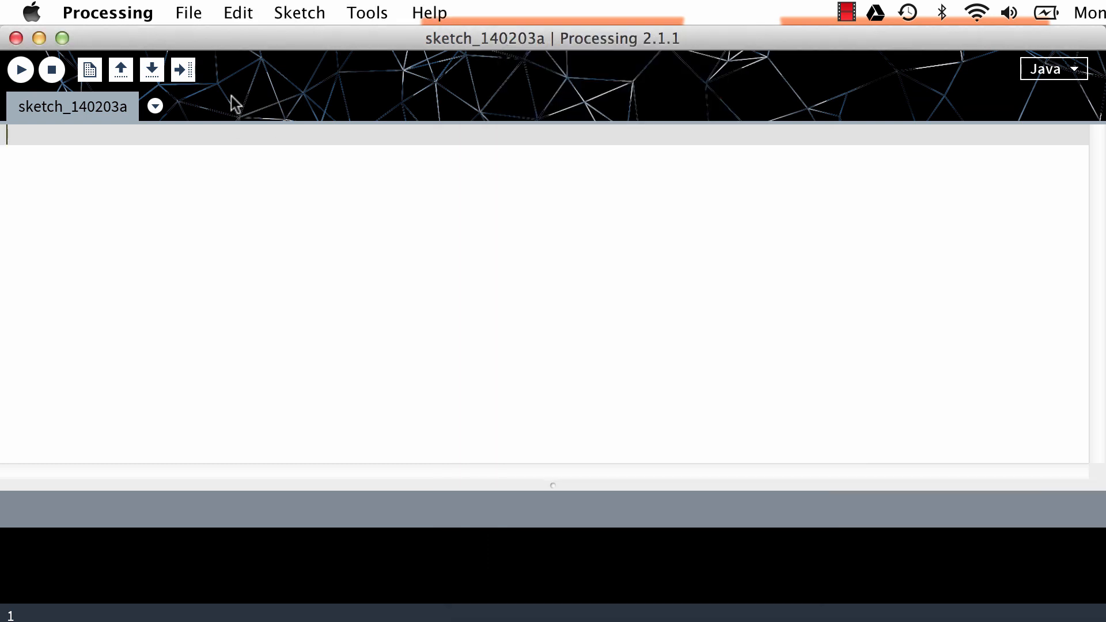
Browse the File menu's Sketchbook, then the Edit and Help menus.
click(187, 13)
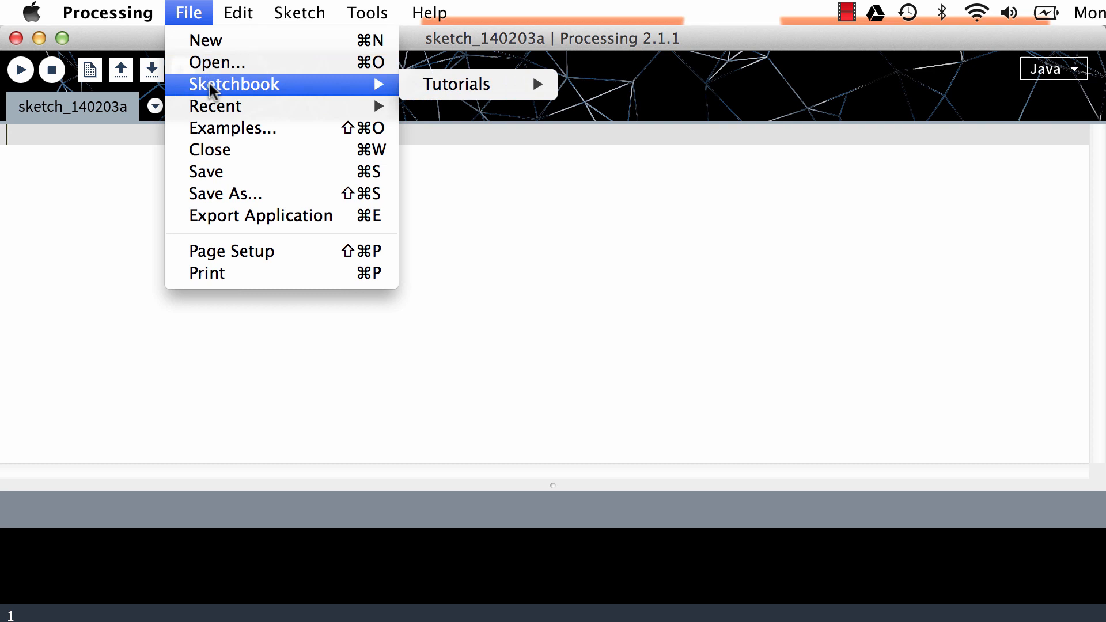
click(238, 12)
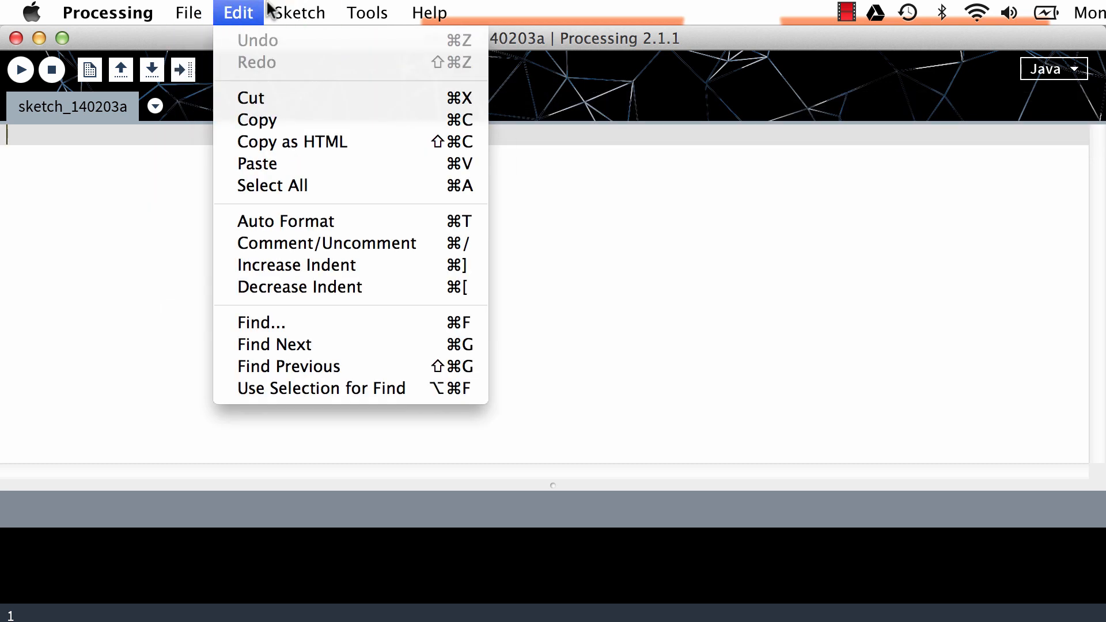
click(429, 12)
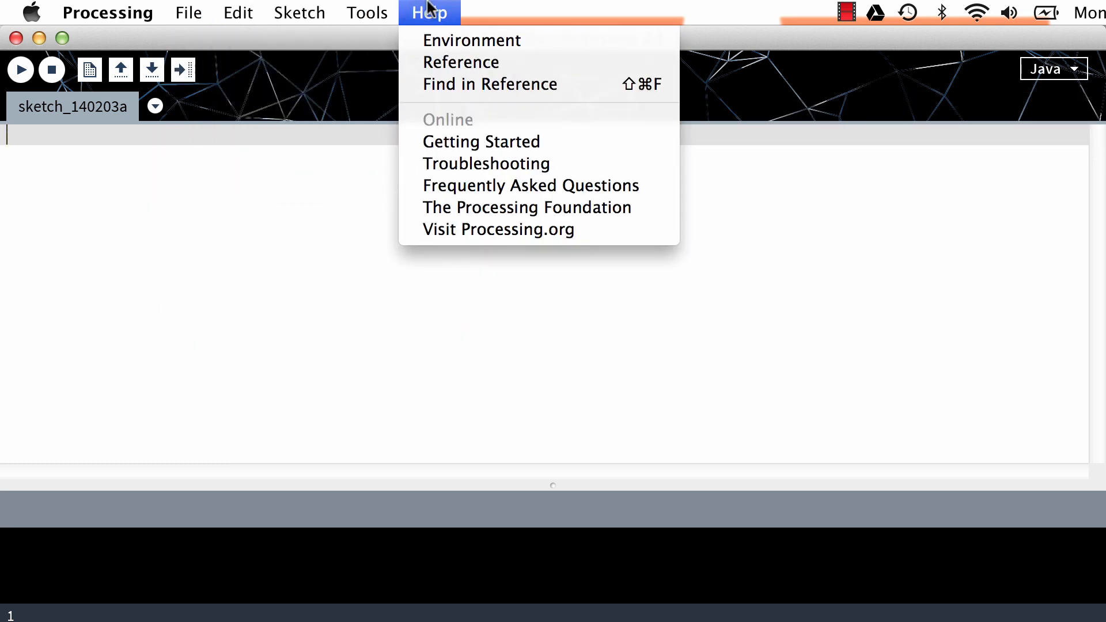
mouse_move(461, 62)
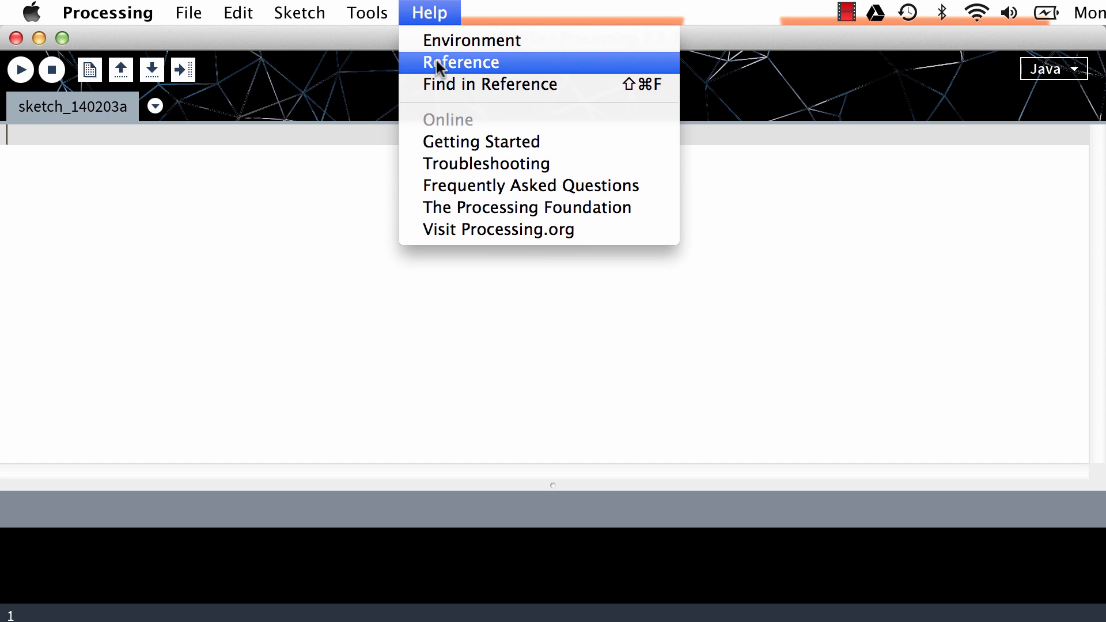
mouse_move(405, 66)
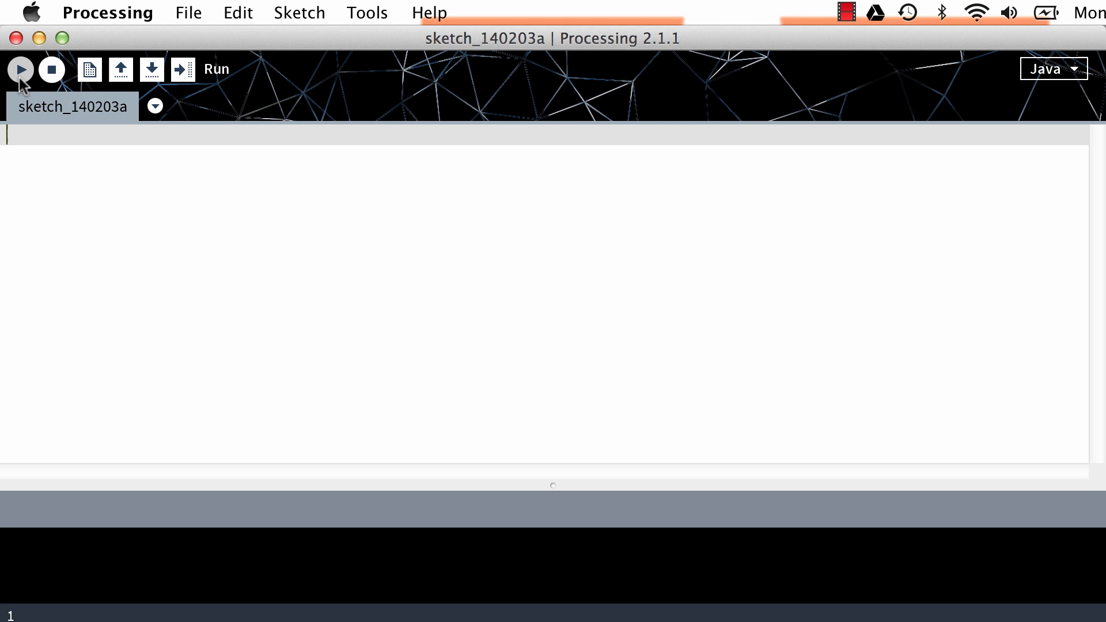
click(19, 69)
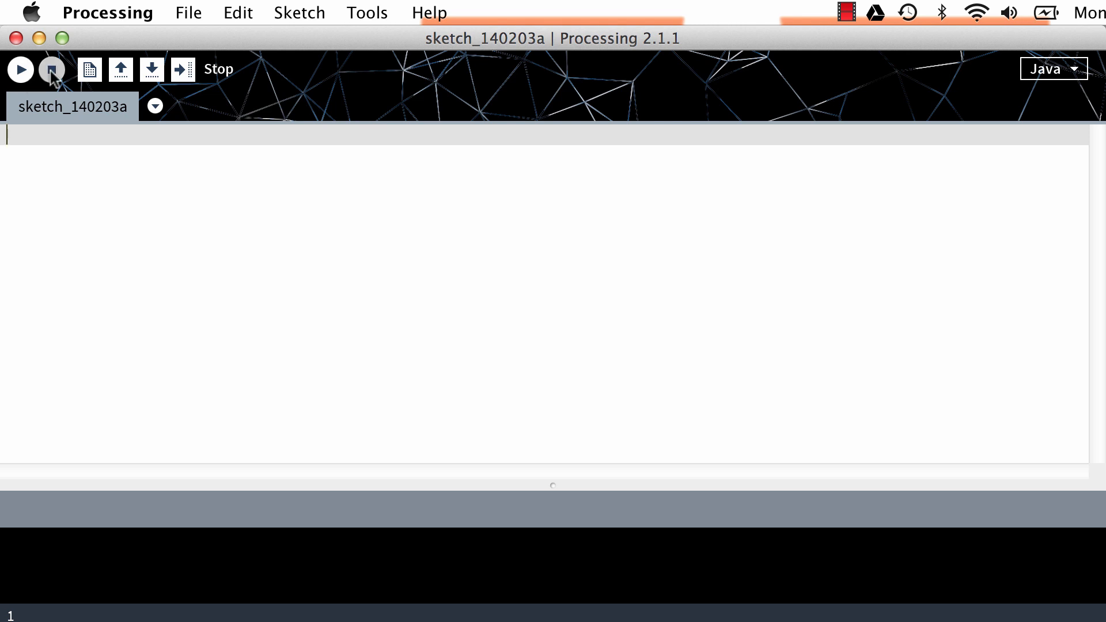
mouse_move(89, 69)
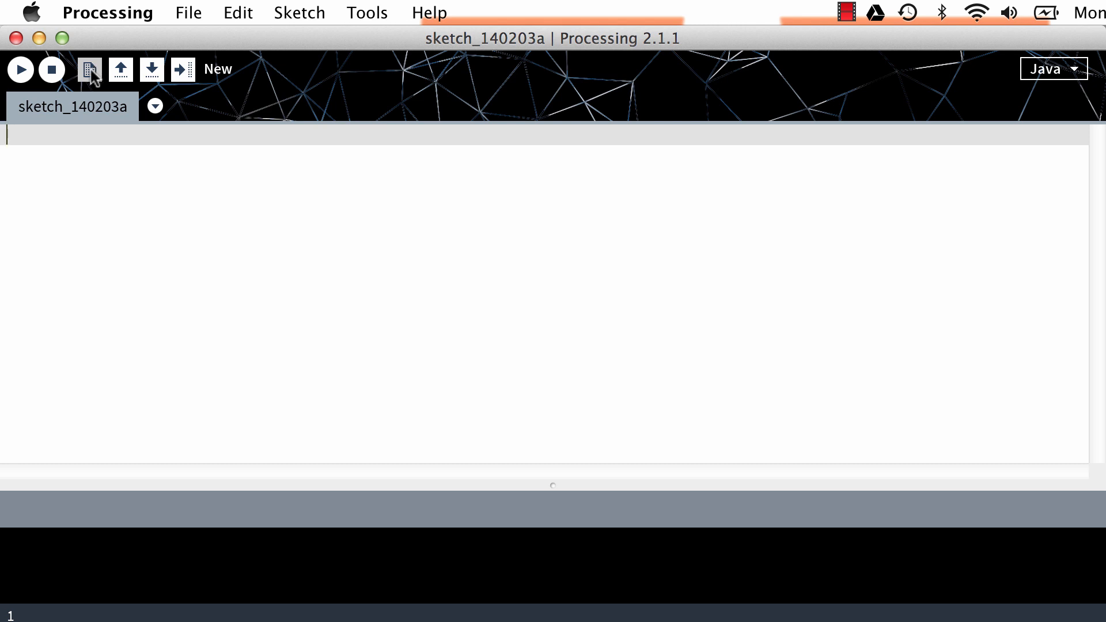
mouse_move(151, 69)
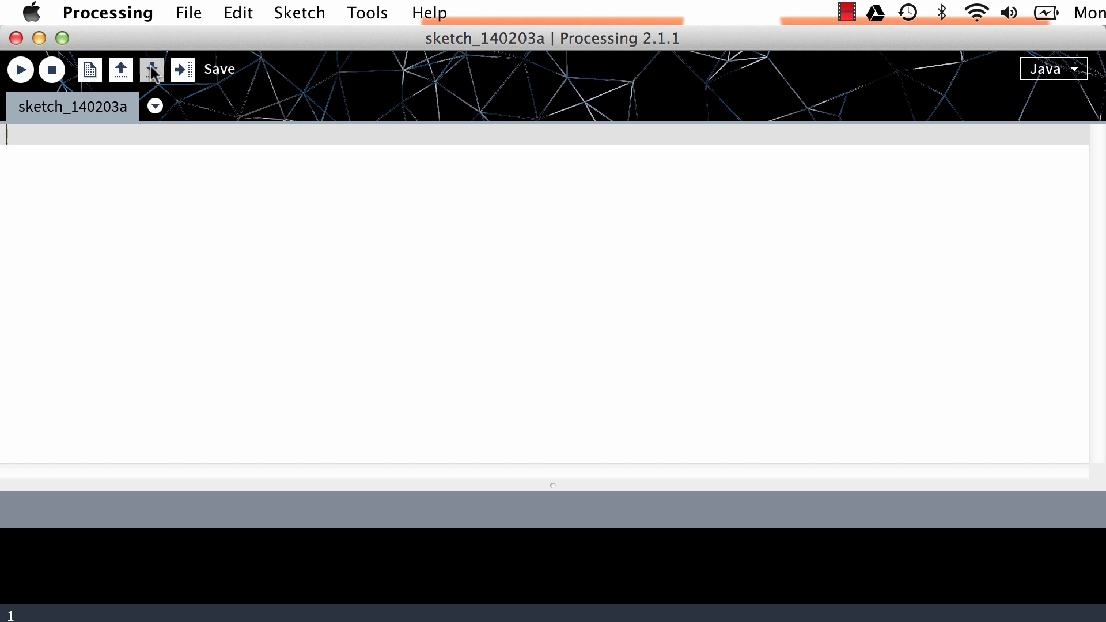
mouse_move(182, 69)
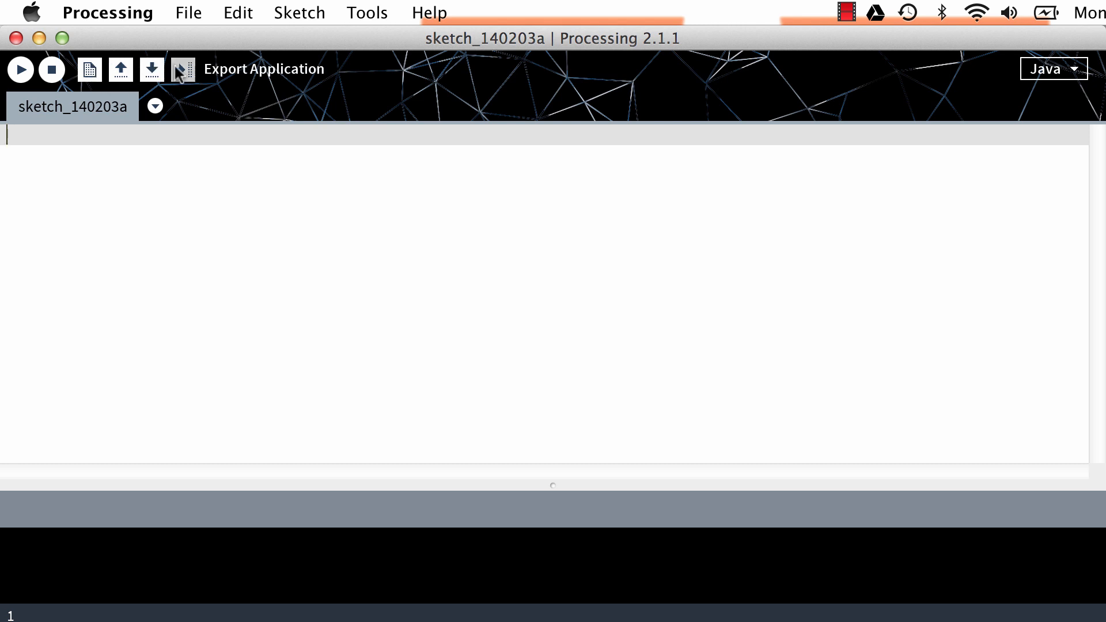
mouse_move(19, 78)
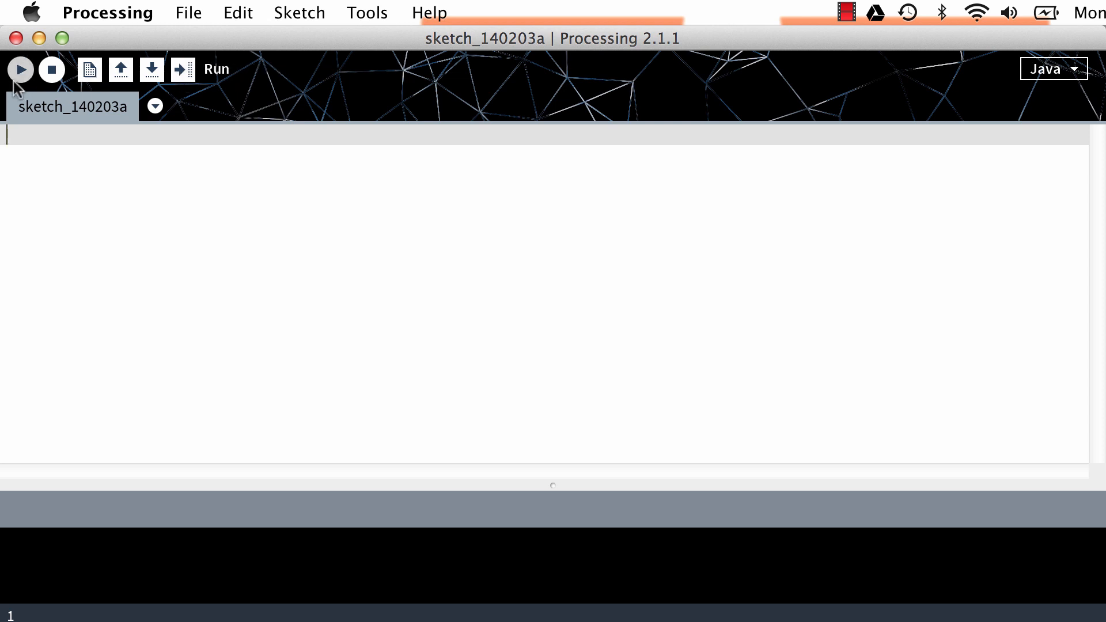
mouse_move(20, 69)
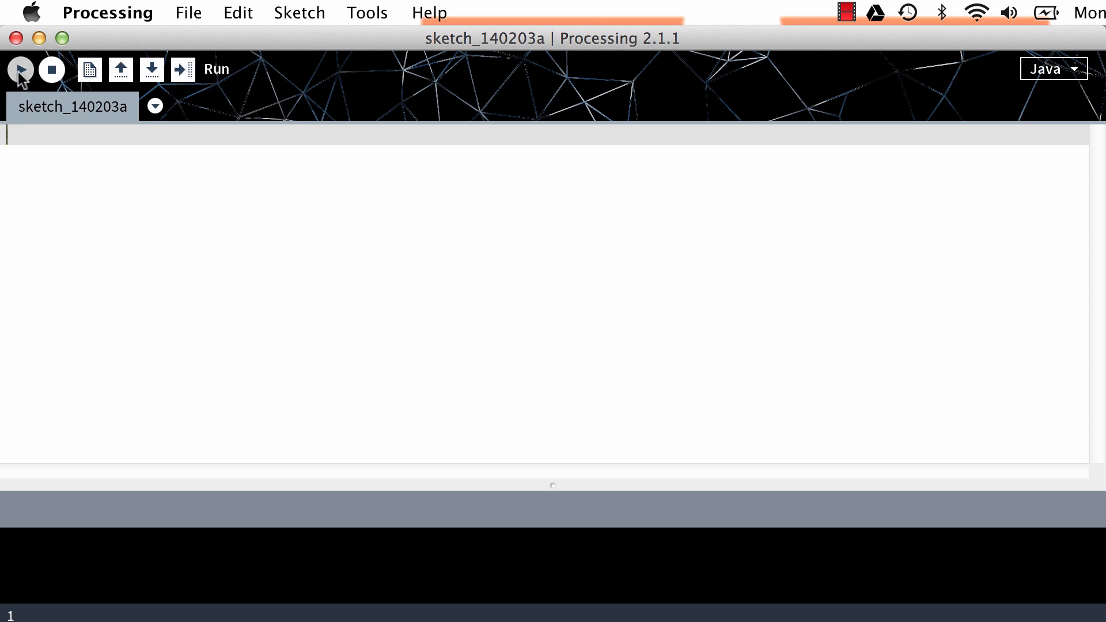
mouse_move(150, 69)
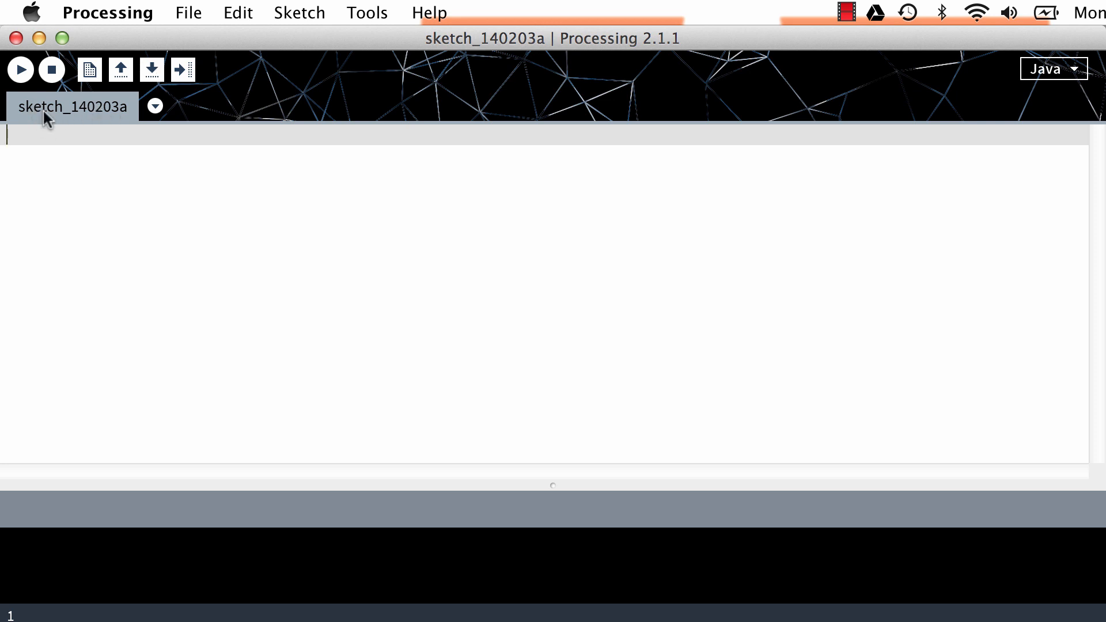
mouse_move(102, 119)
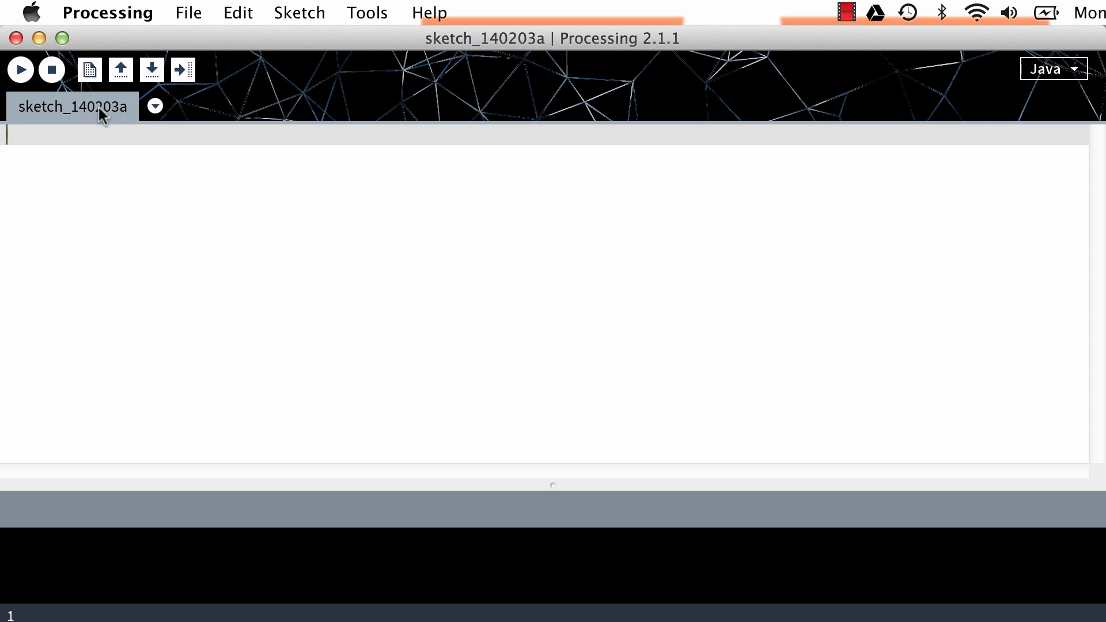
mouse_move(95, 120)
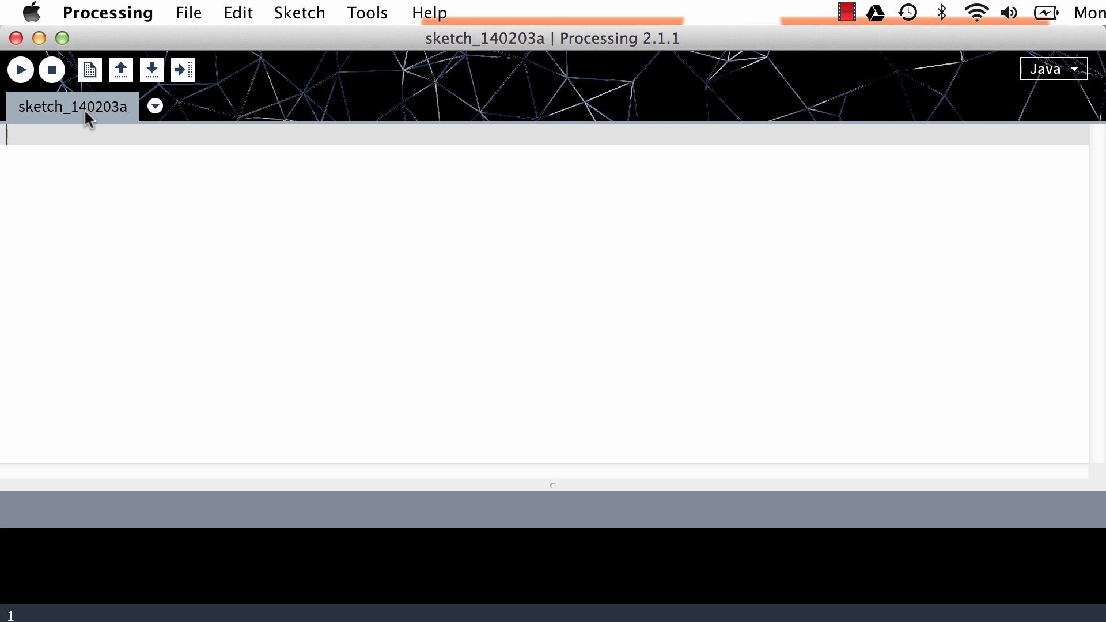
mouse_move(96, 133)
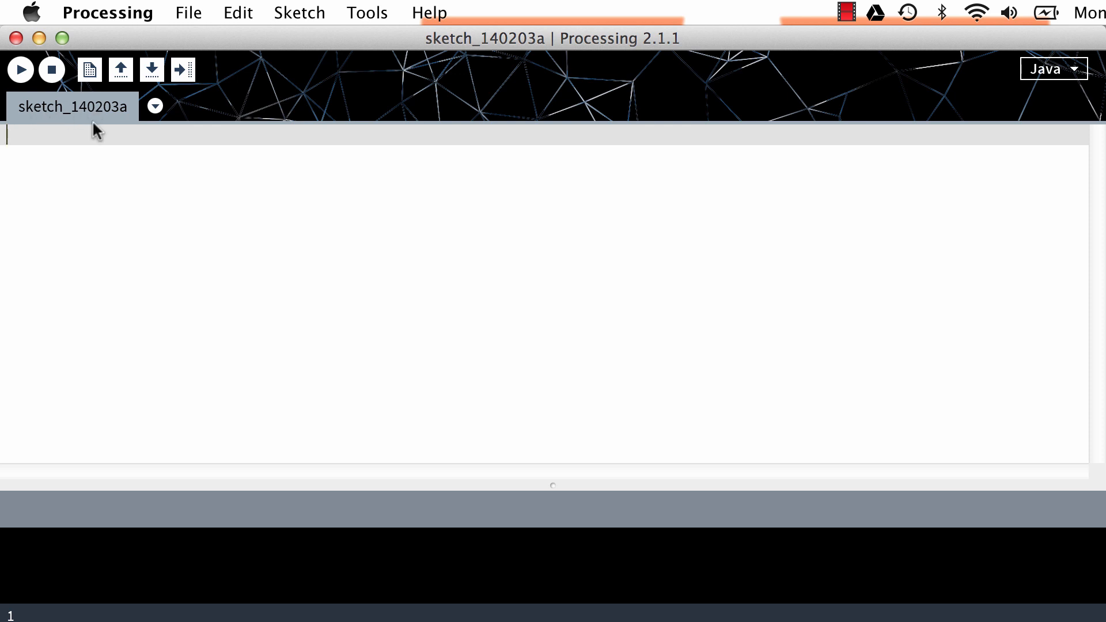
mouse_move(126, 120)
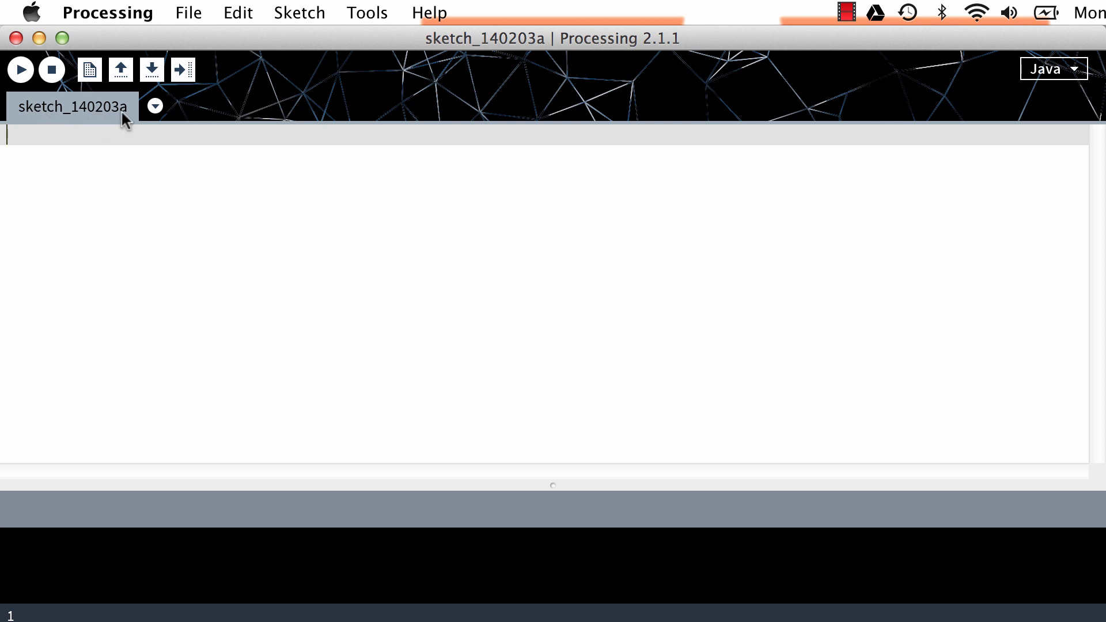
mouse_move(148, 113)
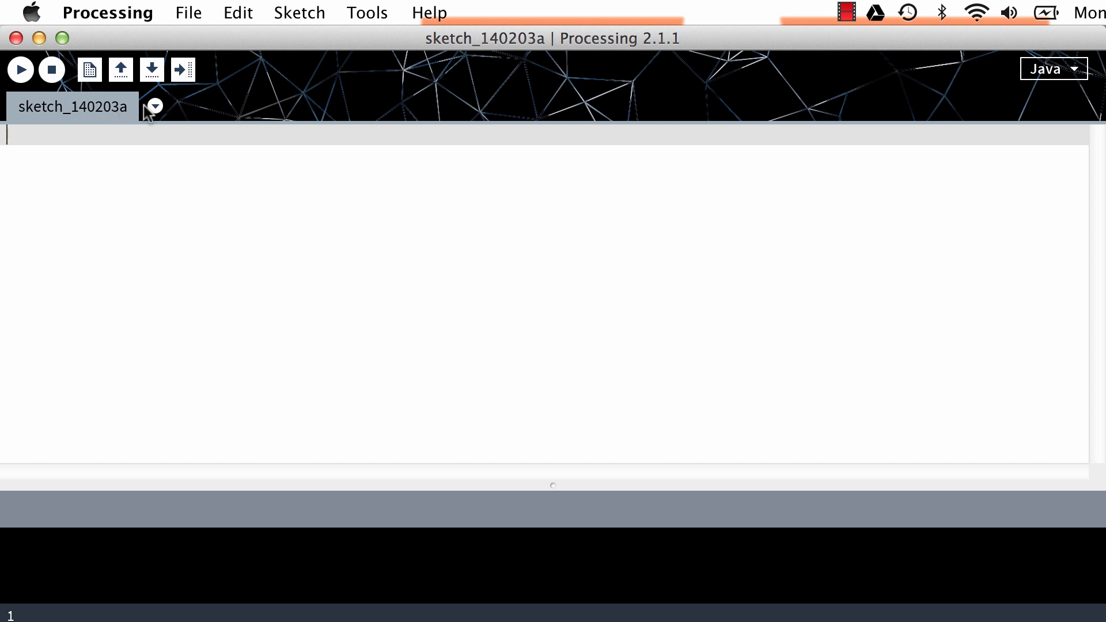
mouse_move(95, 116)
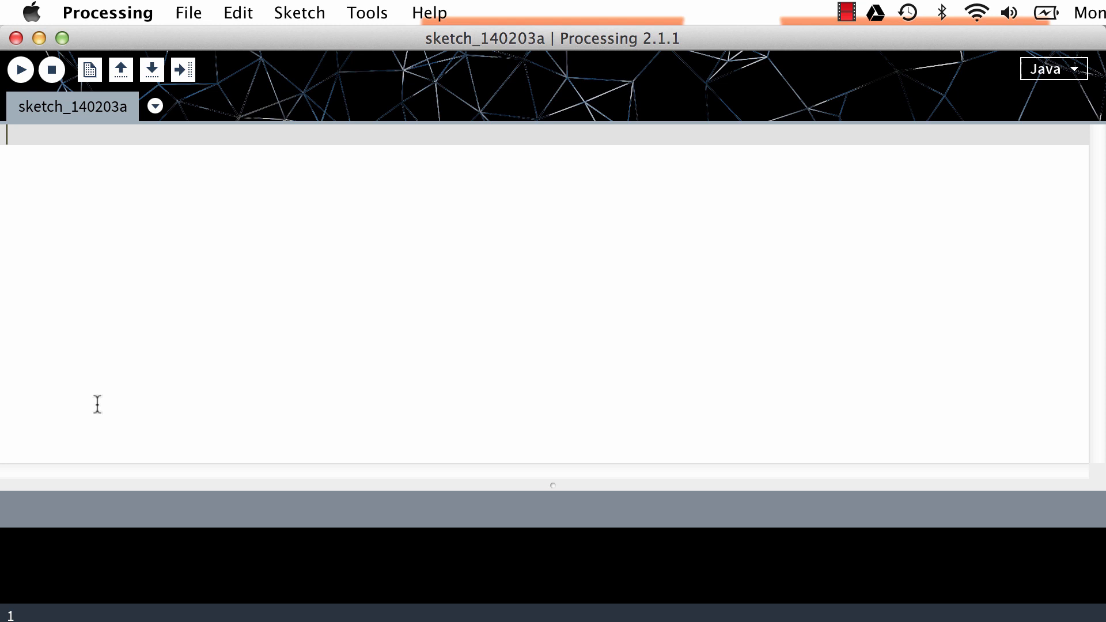
mouse_move(232, 591)
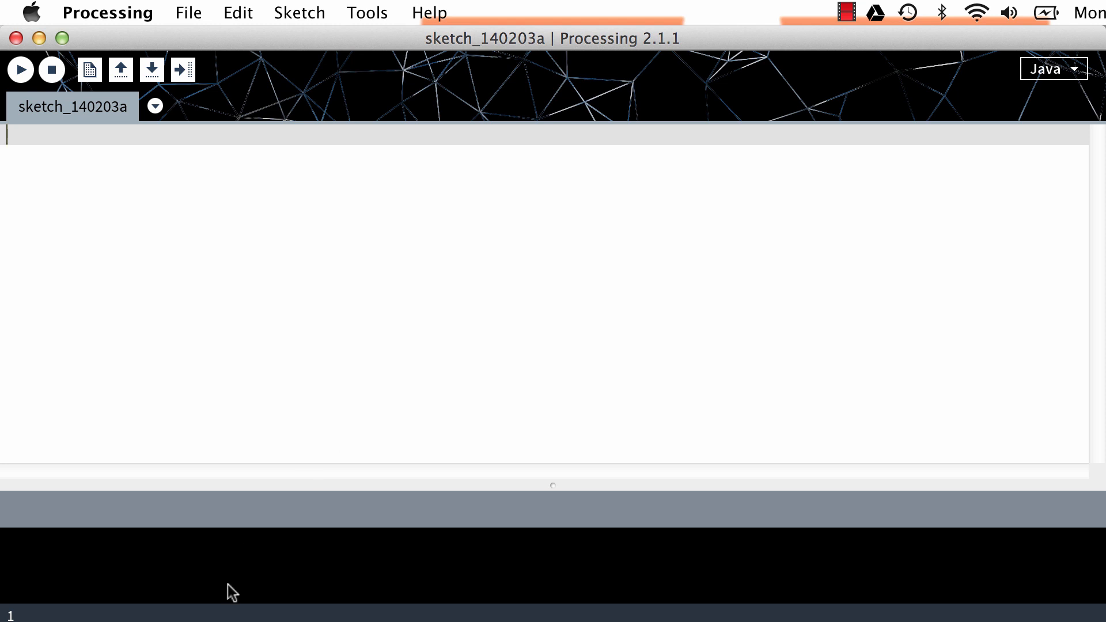
mouse_move(248, 580)
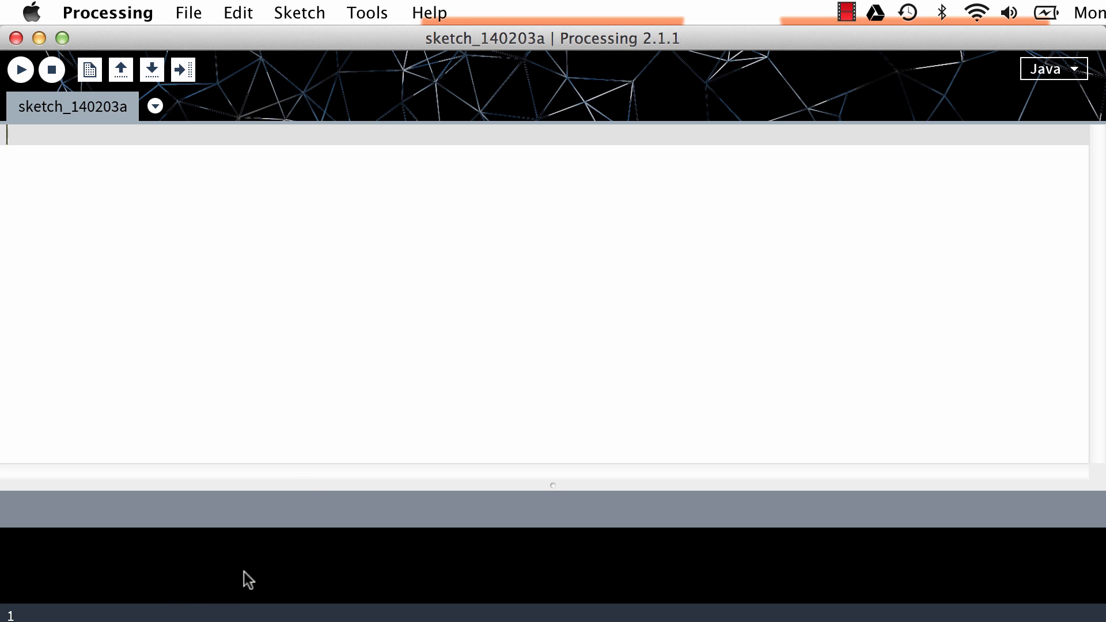
mouse_move(156, 513)
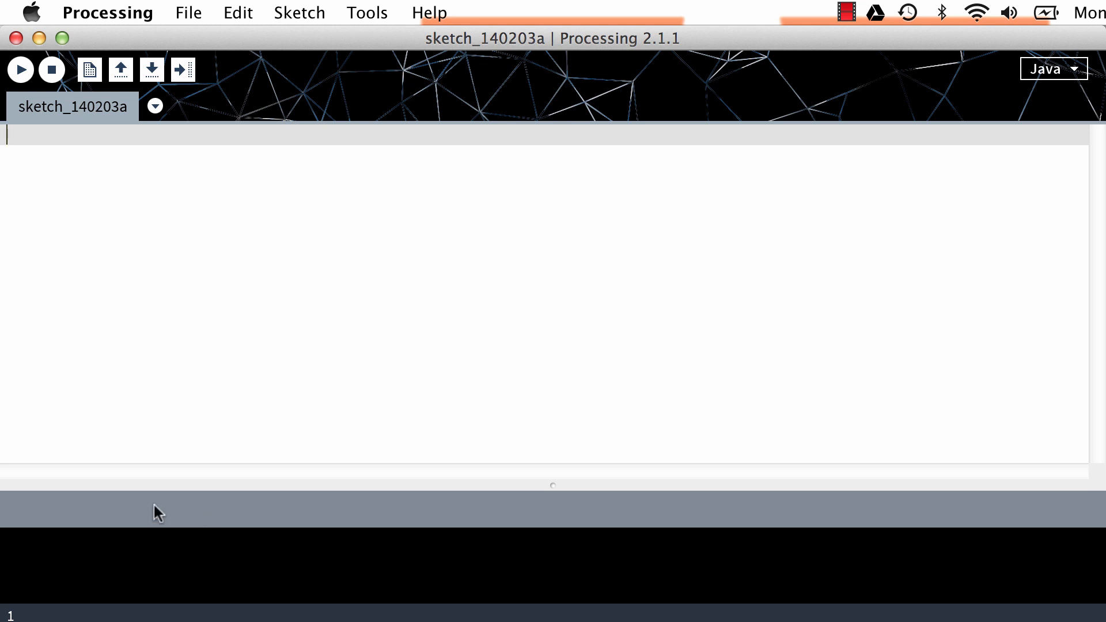
mouse_move(49, 520)
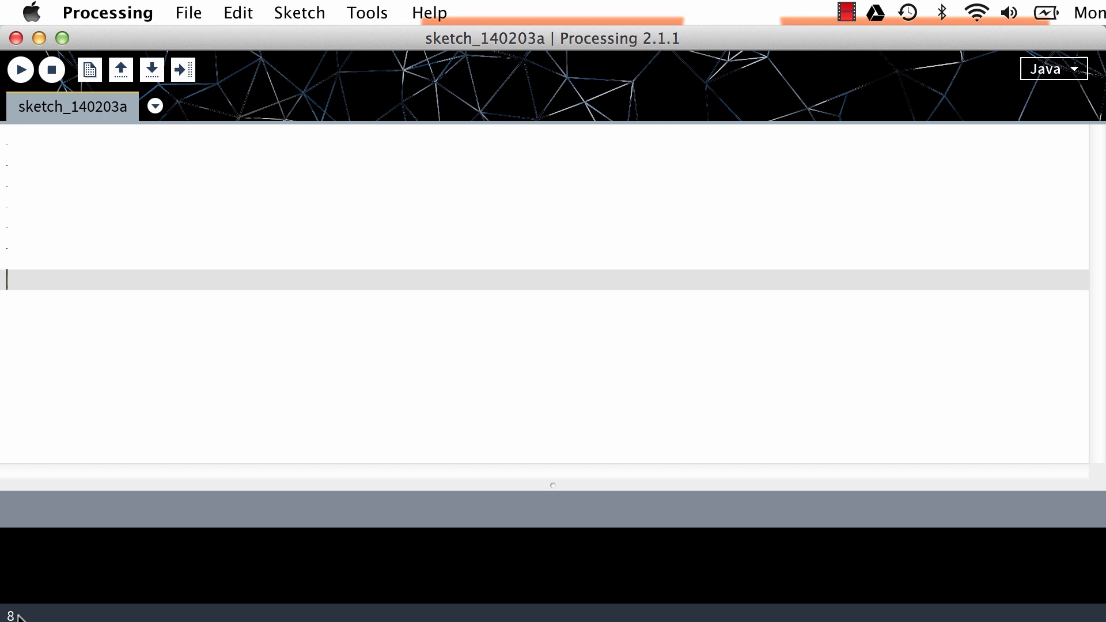
Fill the sketch with blank lines up to line 8 and show the Processing application menu.
click(1053, 69)
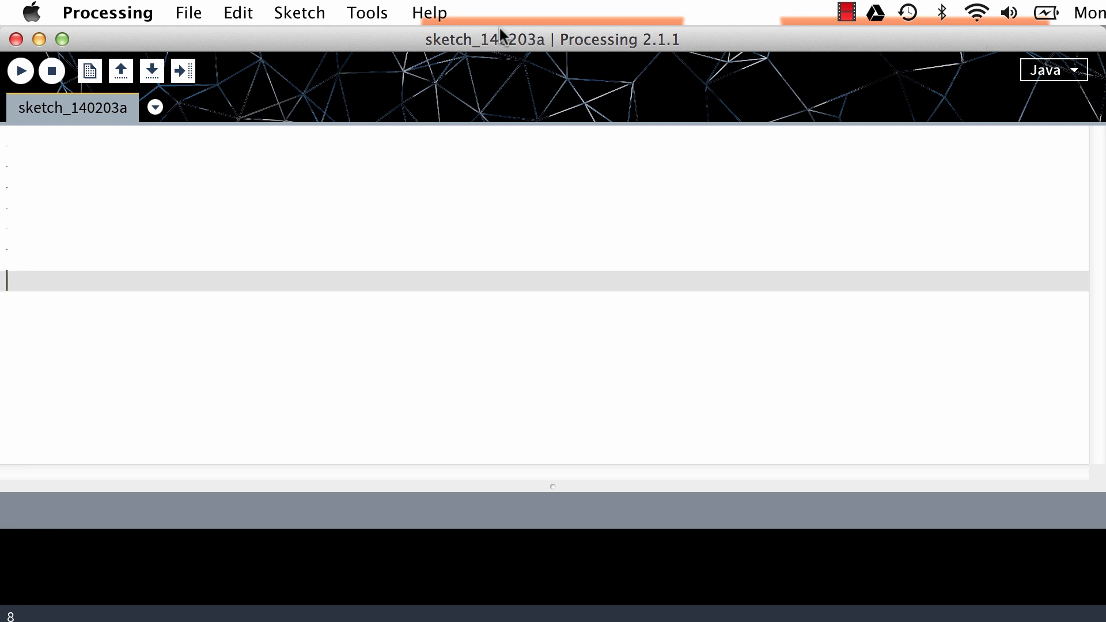
click(107, 12)
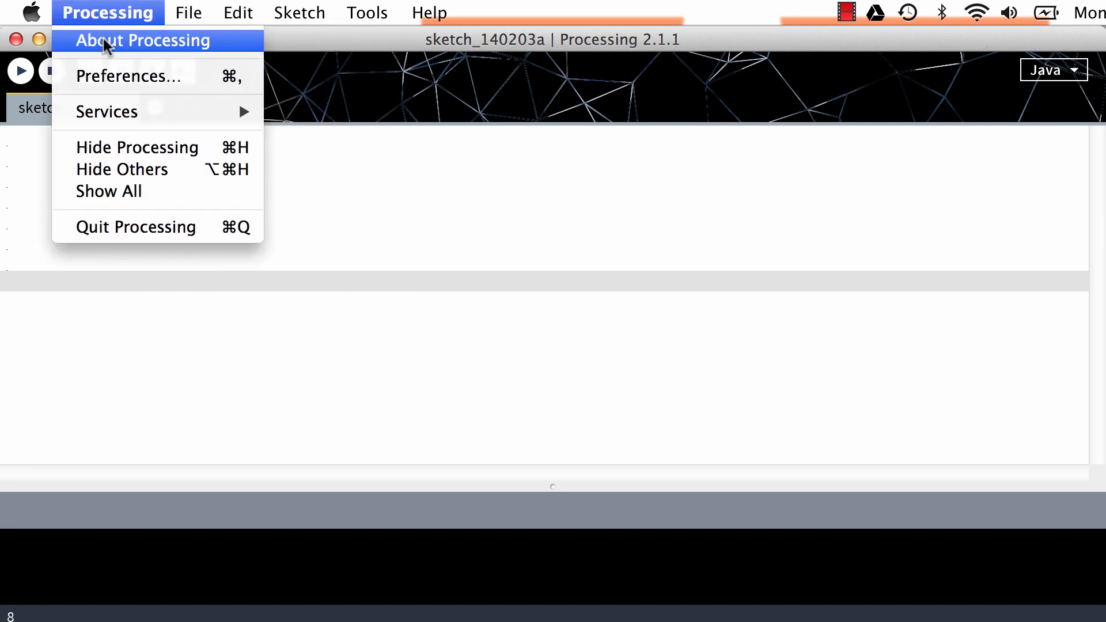
click(127, 76)
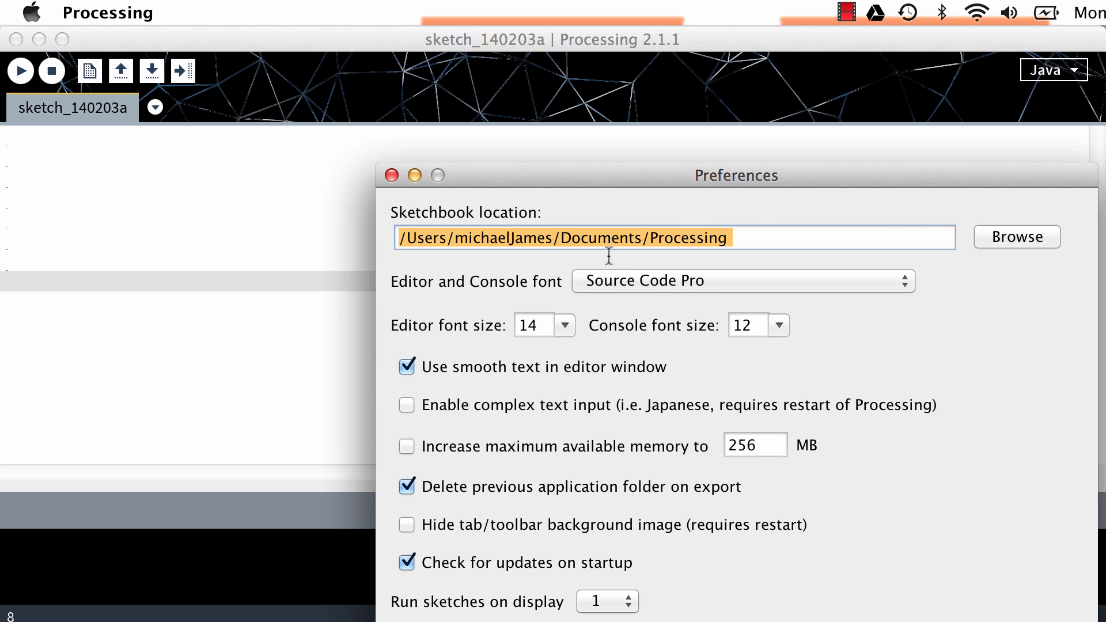
click(510, 237)
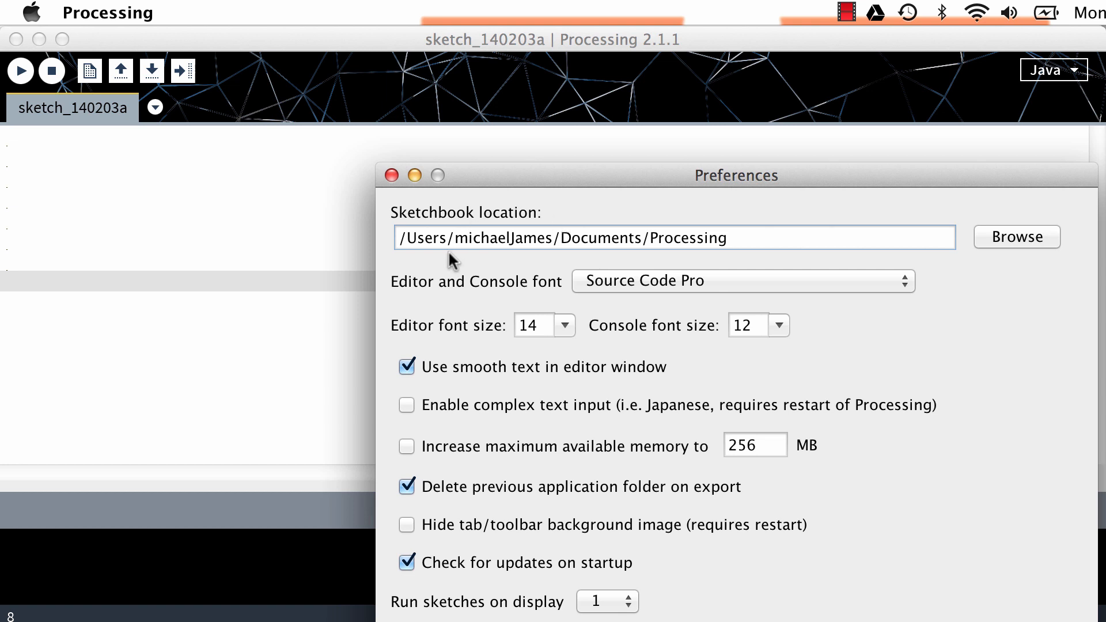
mouse_move(1016, 247)
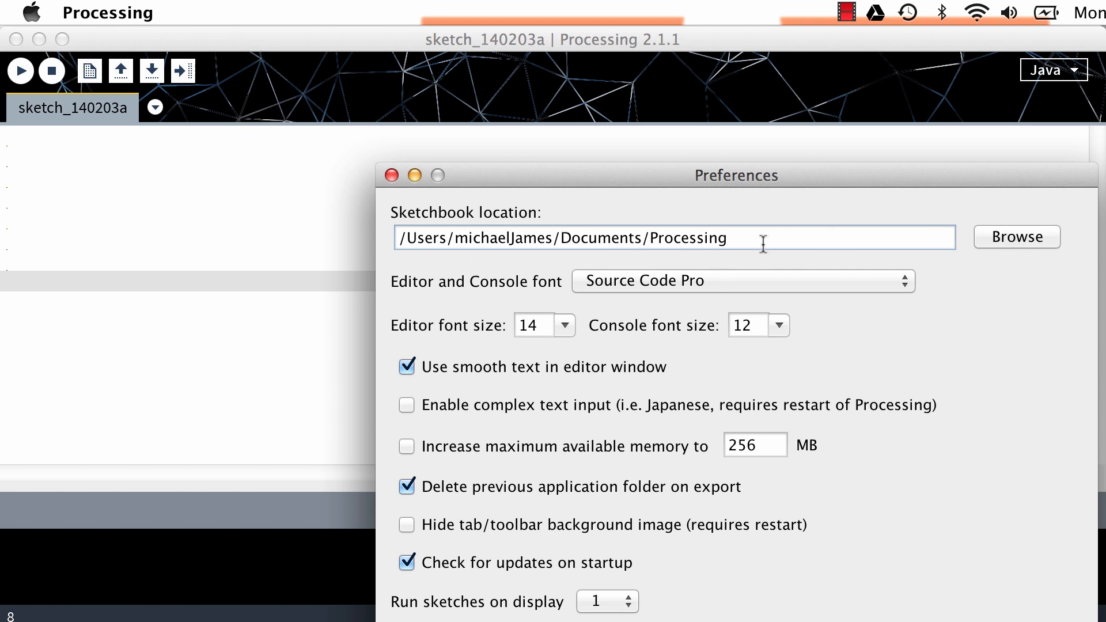
mouse_move(568, 337)
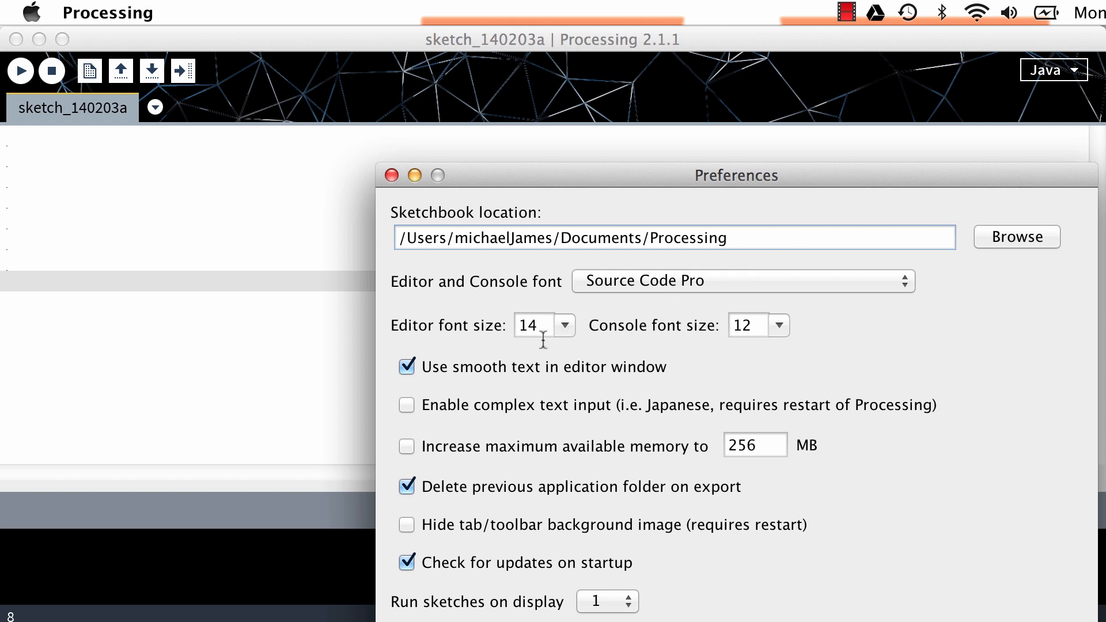
mouse_move(716, 554)
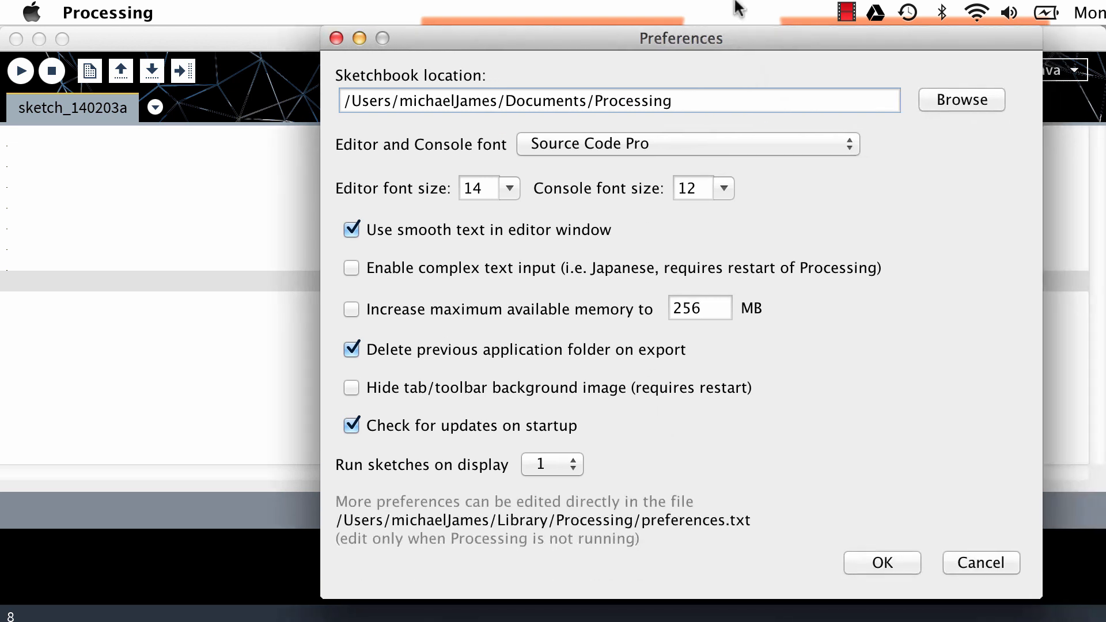
mouse_move(845, 606)
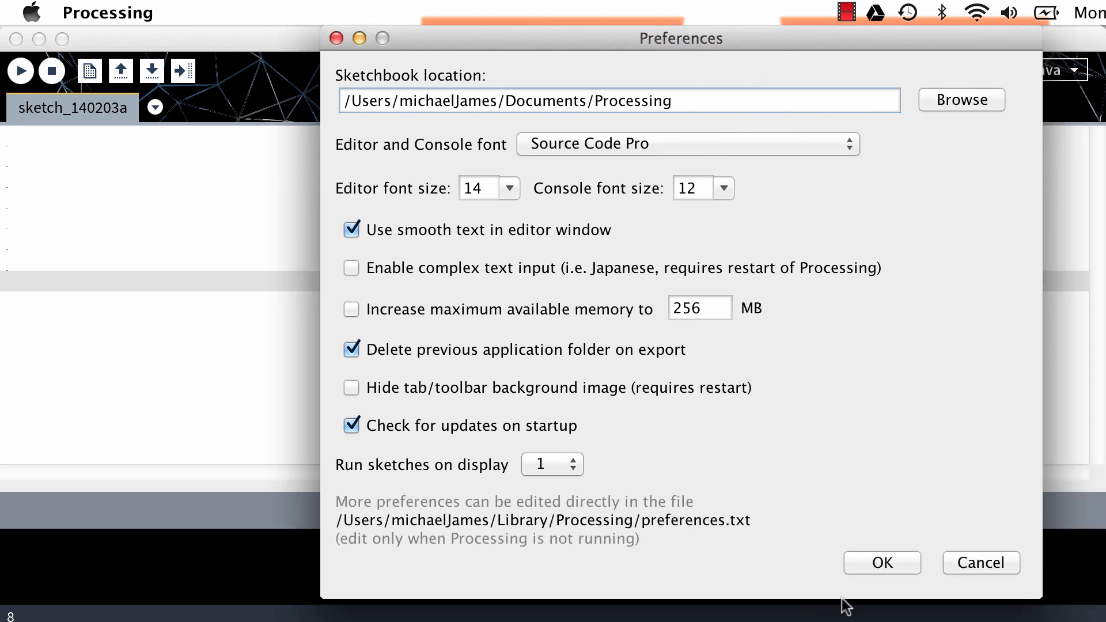
click(881, 562)
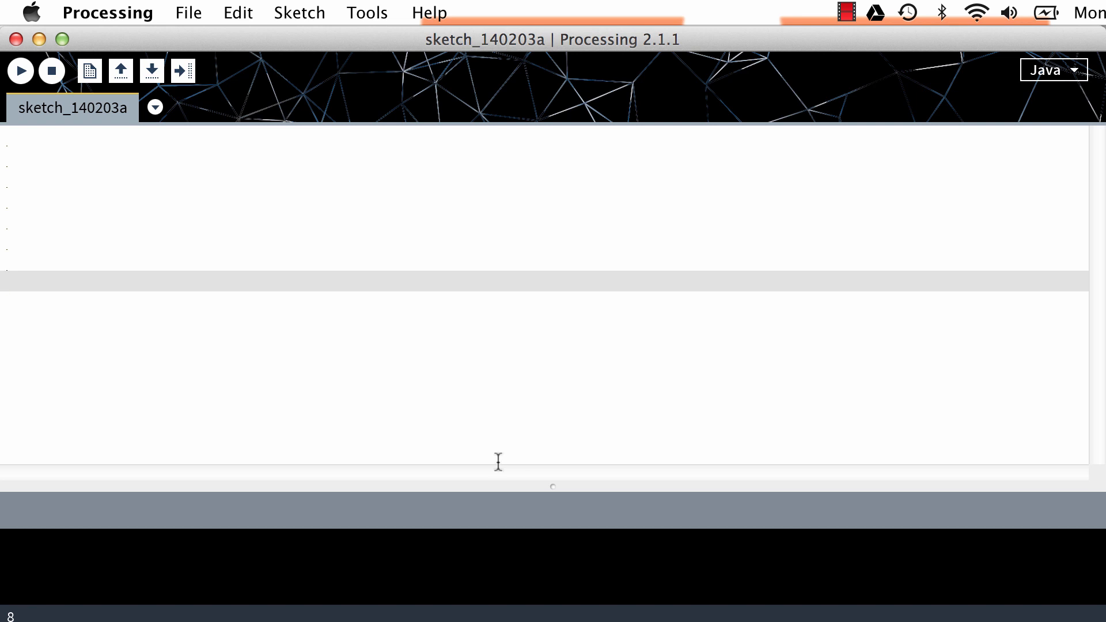
click(7, 281)
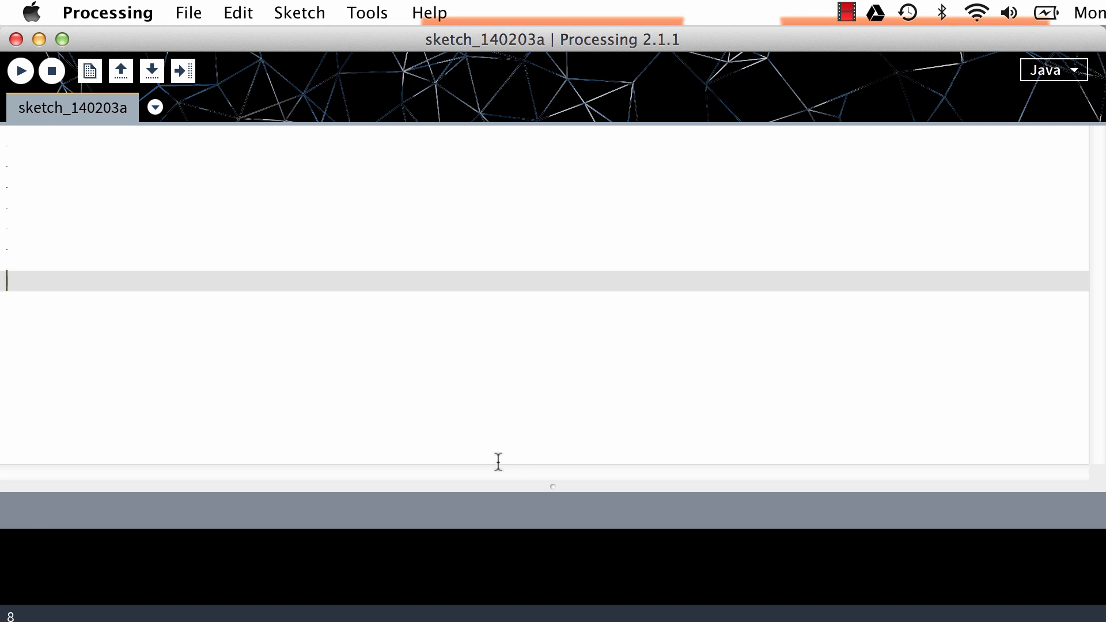